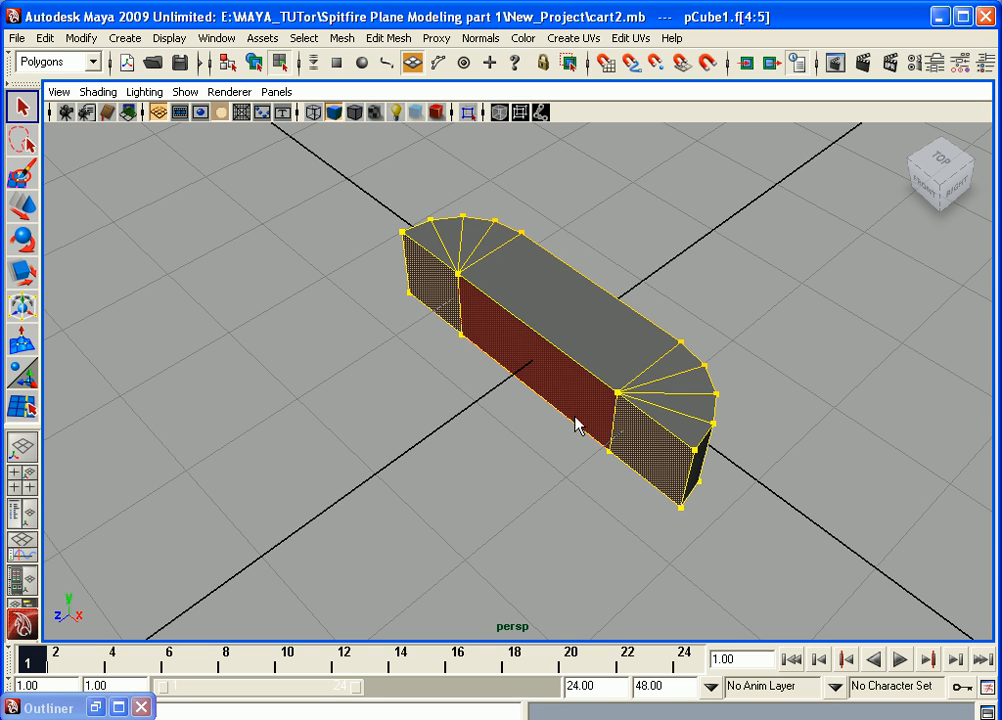
mouse_move(465, 318)
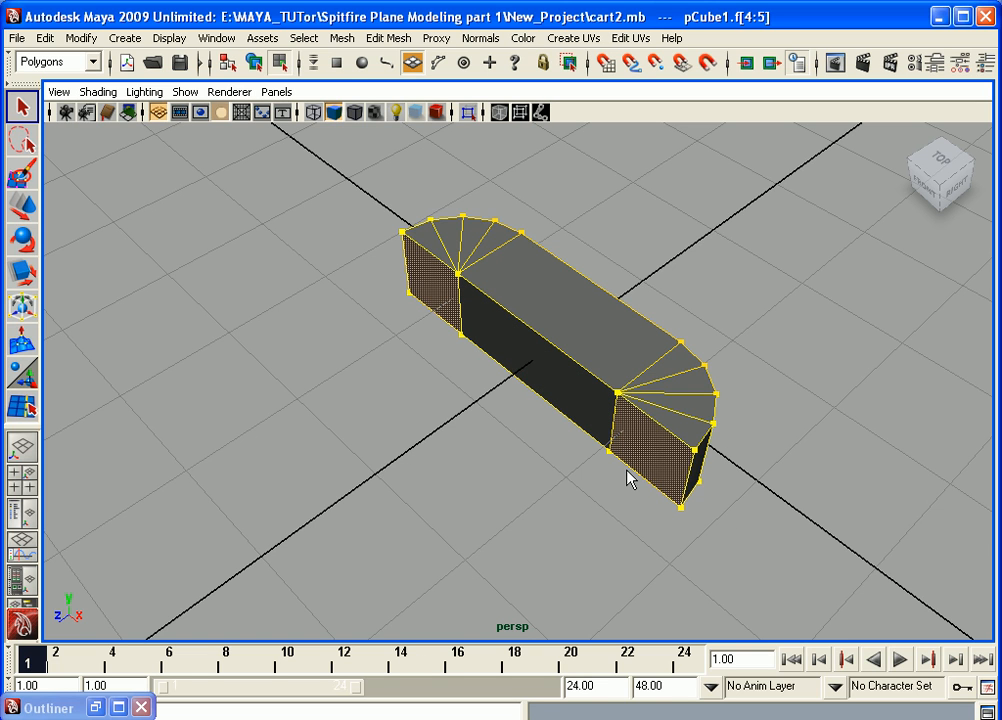
Select the rounded bar's end face and extrude it to begin the U-frame
left_click(475, 318)
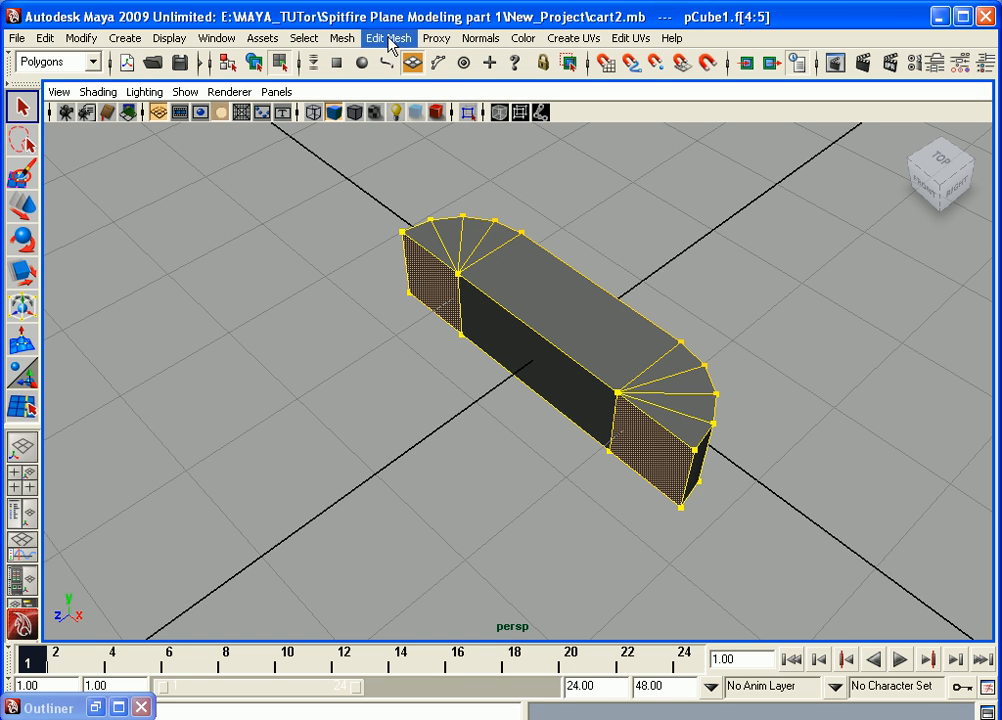
left_click(388, 37)
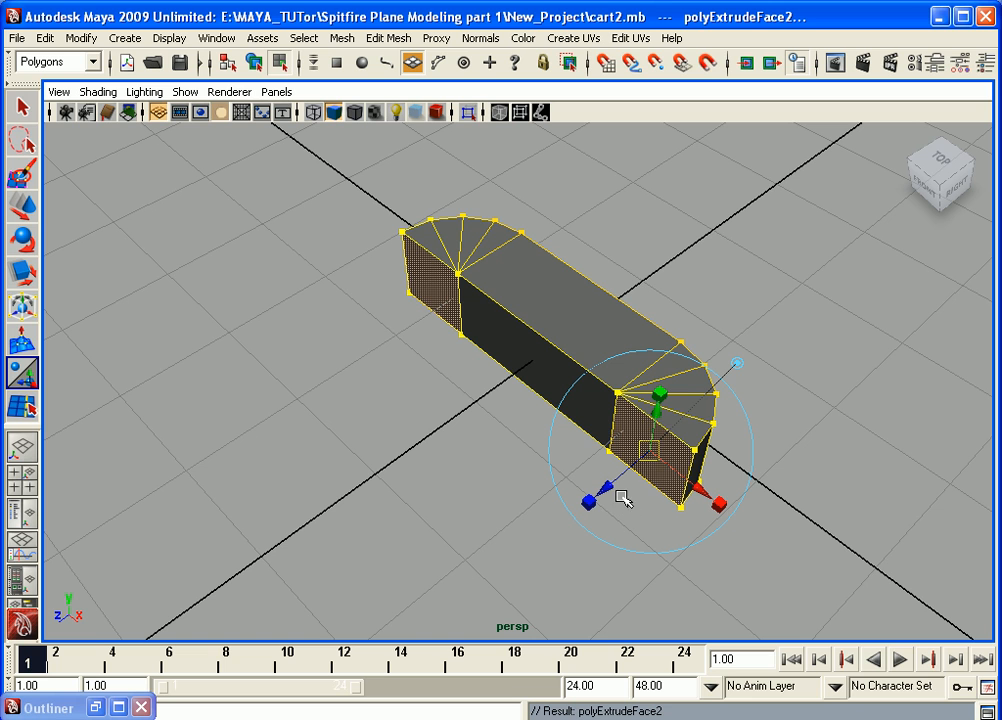
mouse_move(610, 490)
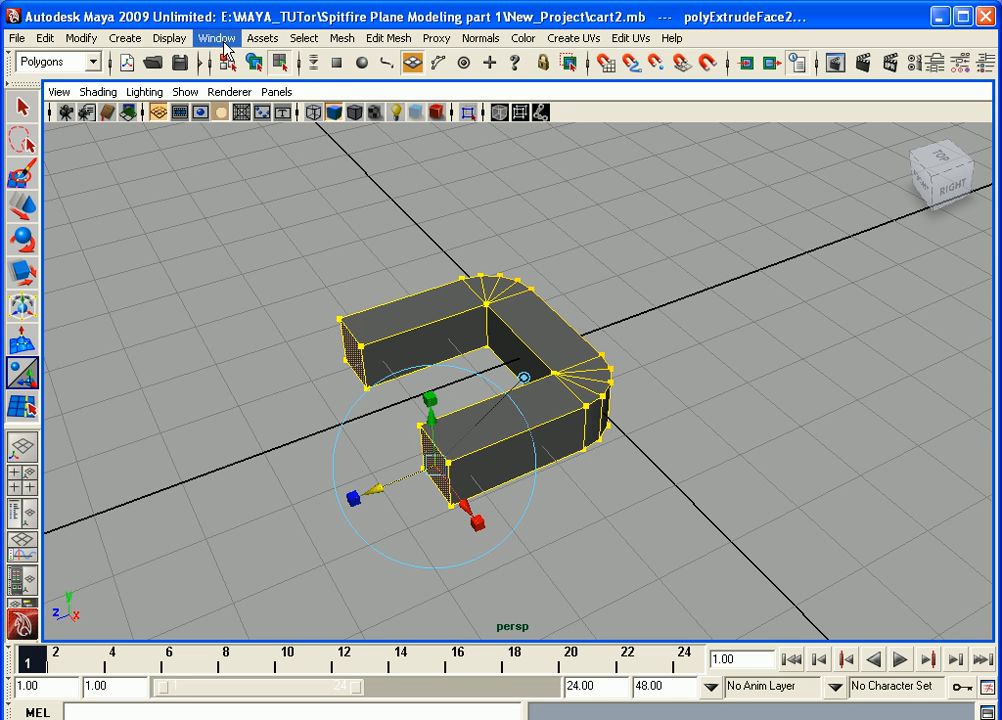
In the Outliner, rename polySurface1 to 'wheel'
left_click(216, 38)
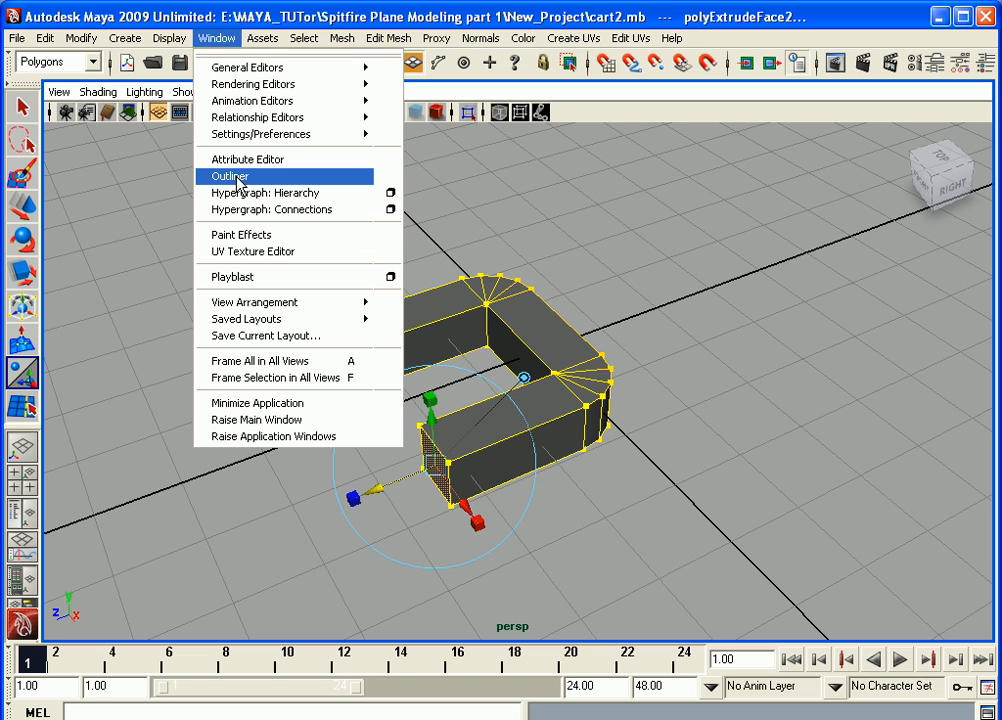
left_click(230, 176)
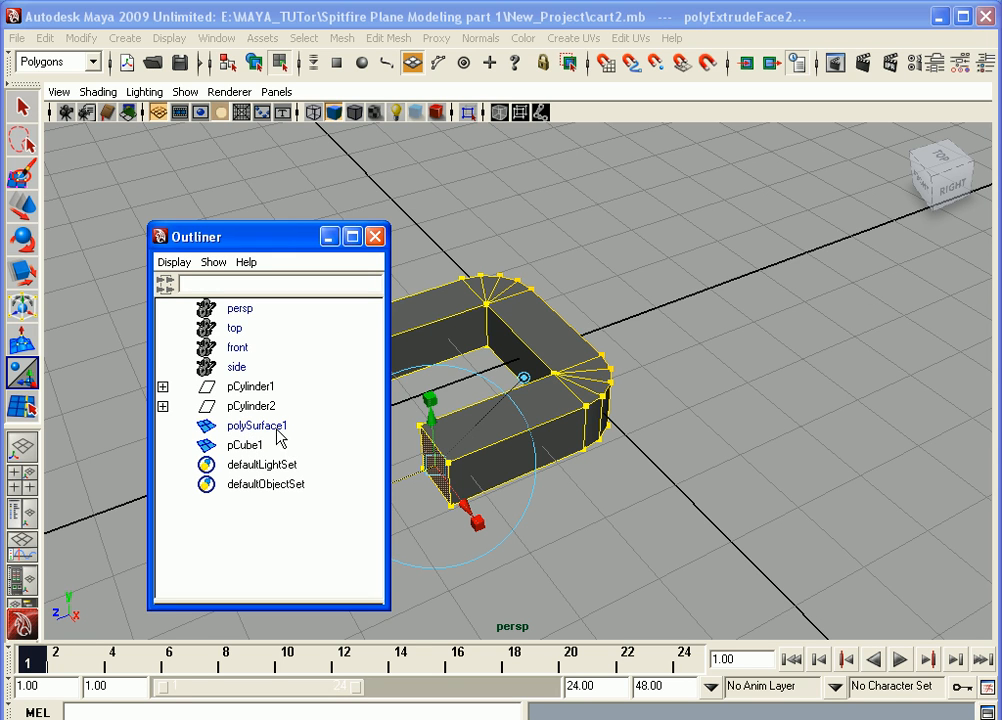
left_click(256, 425)
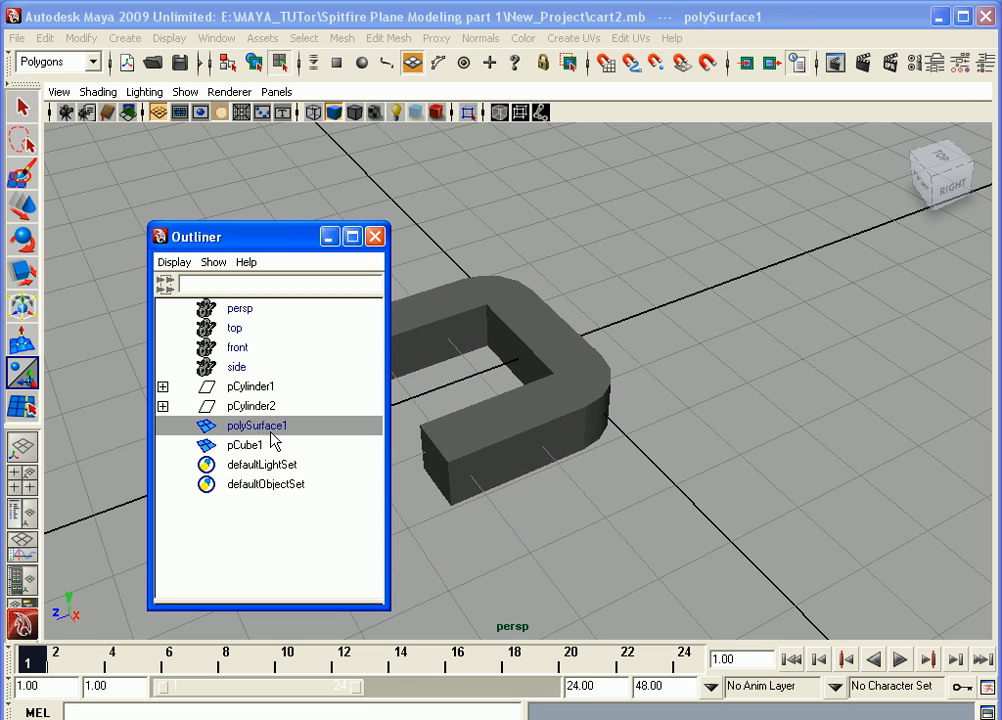
mouse_move(283, 438)
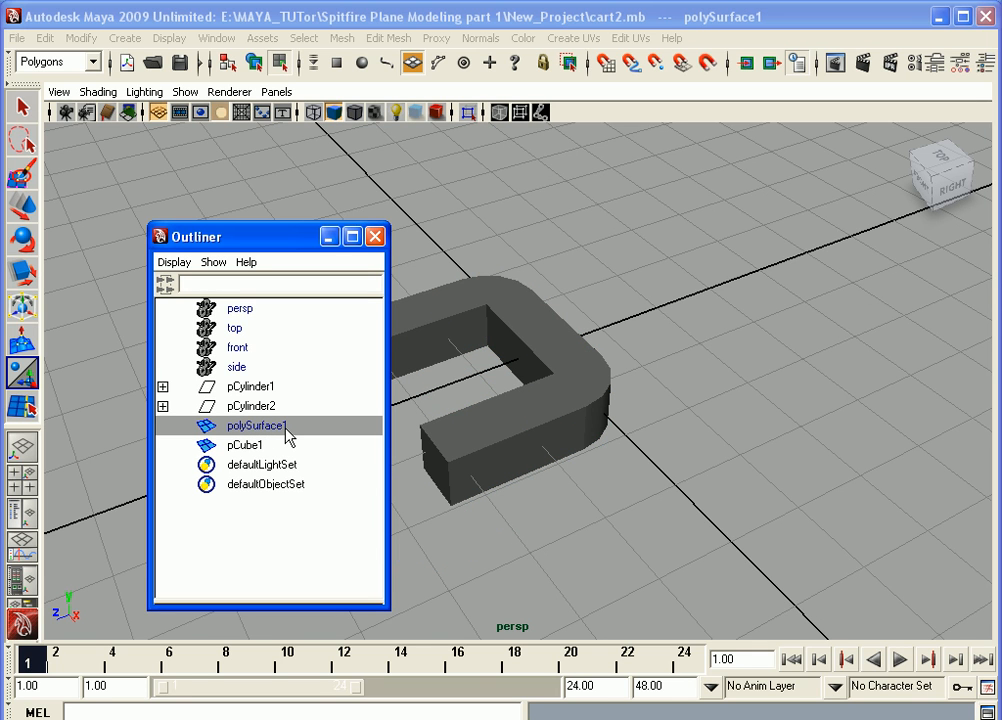
mouse_move(287, 437)
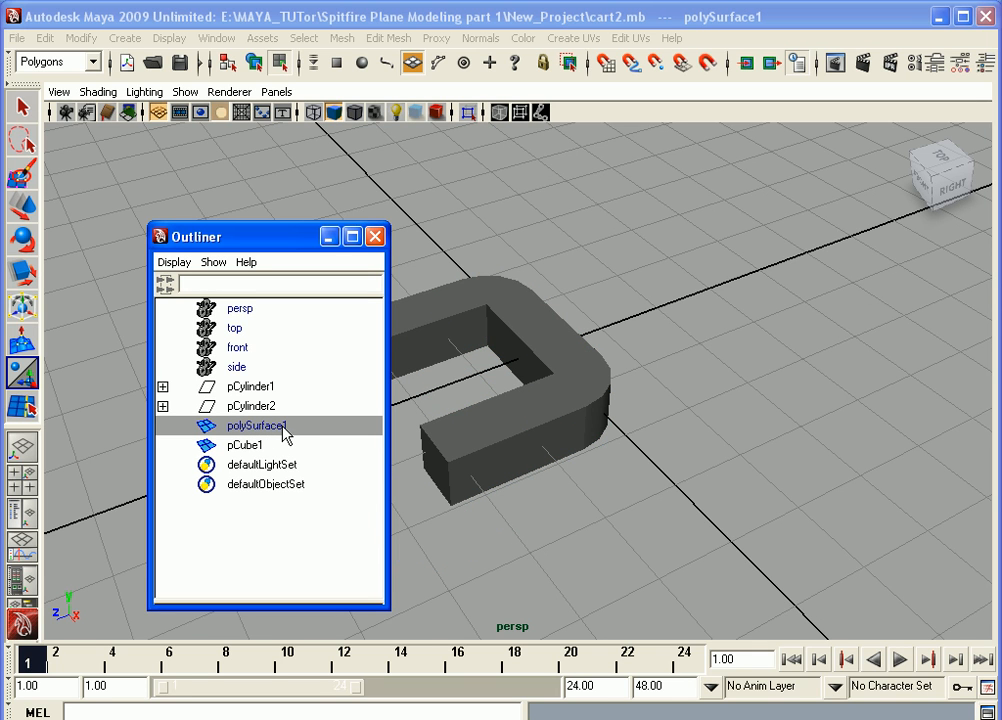
mouse_move(288, 438)
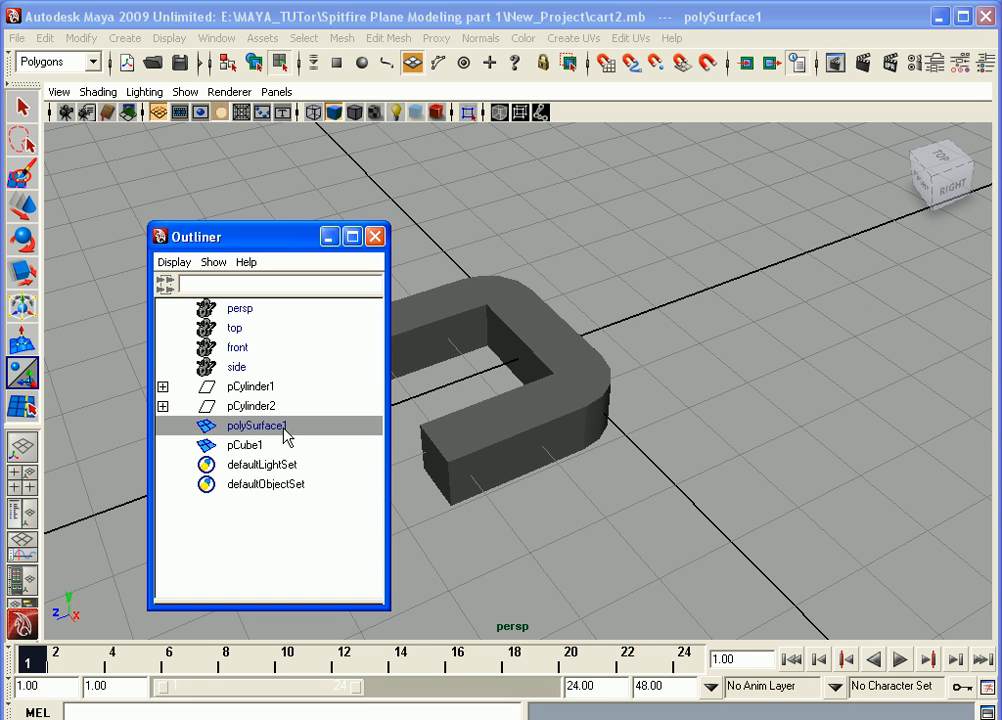
mouse_move(285, 438)
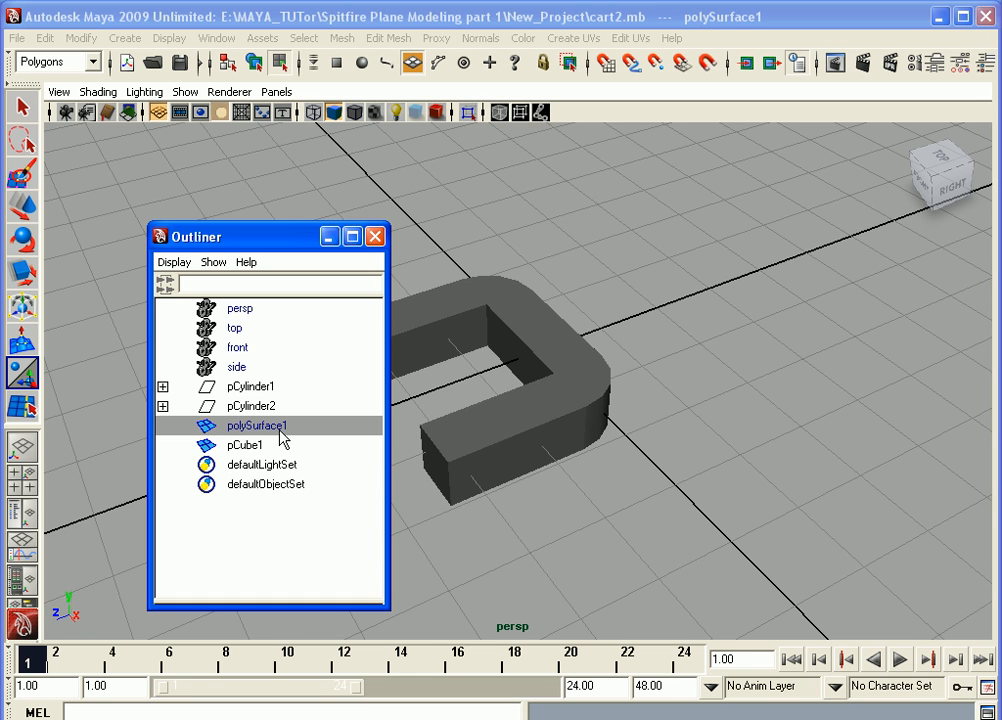
double_click(256, 425)
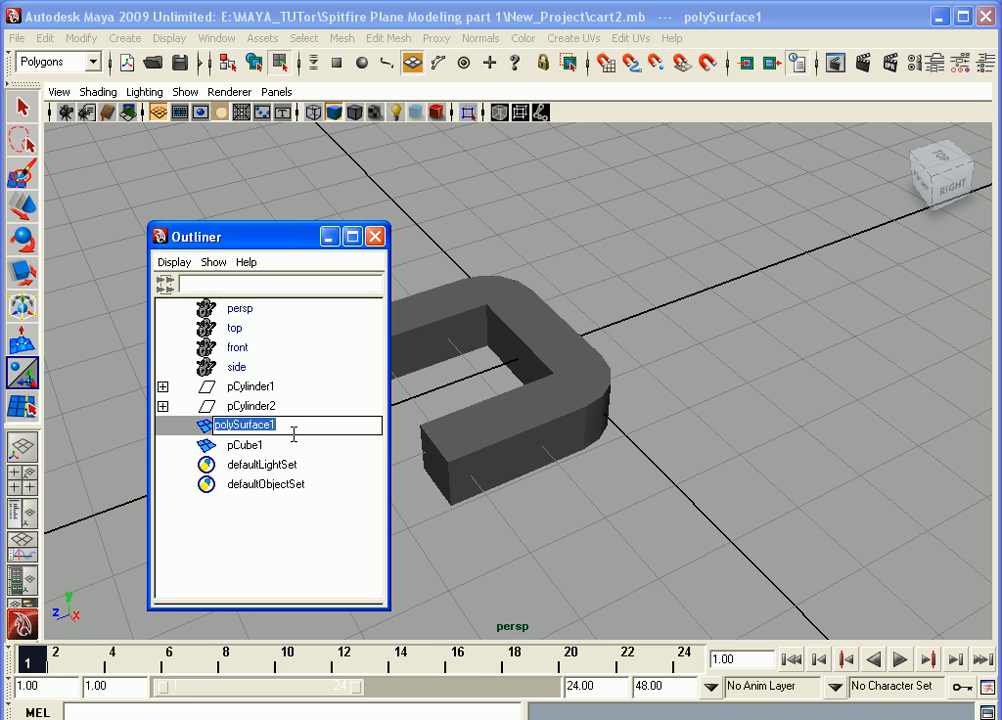
type("wheel")
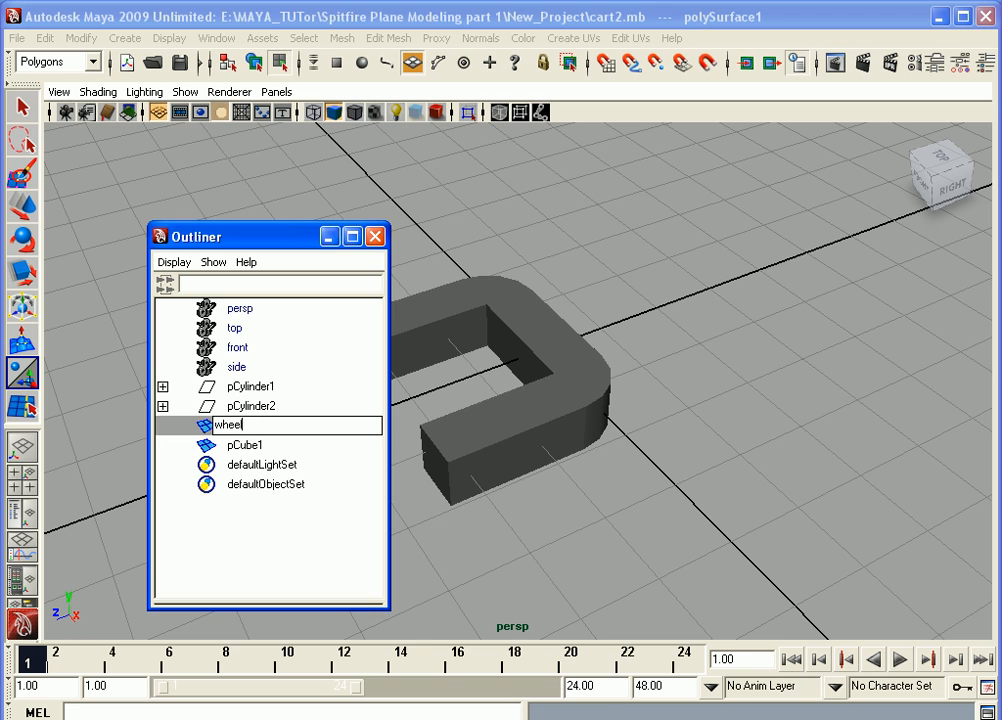
key("Return")
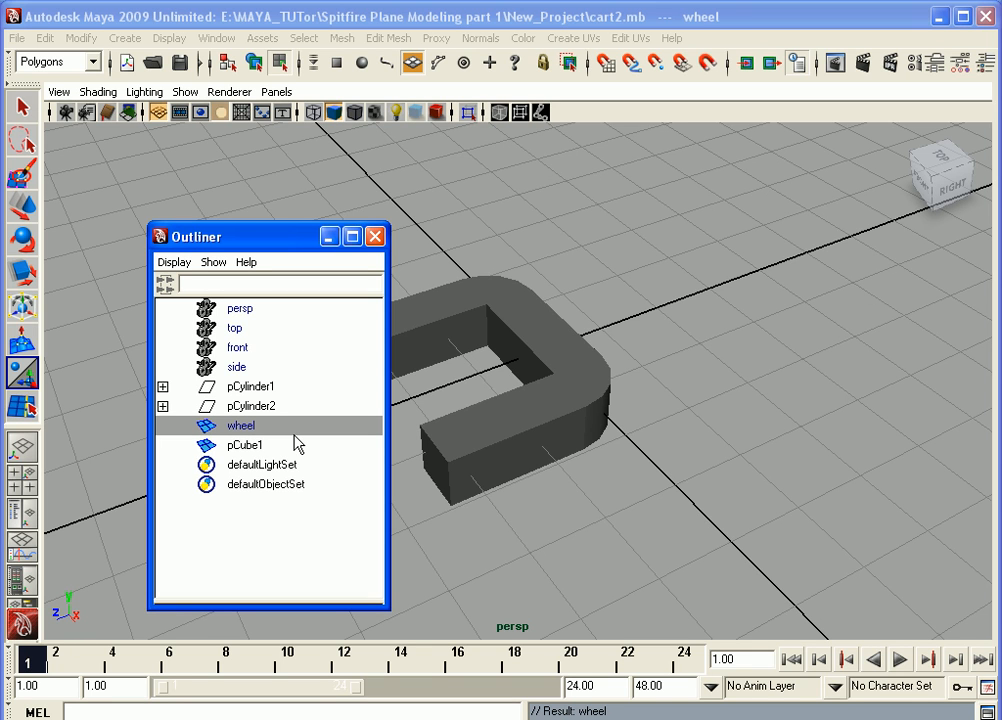
mouse_move(255, 430)
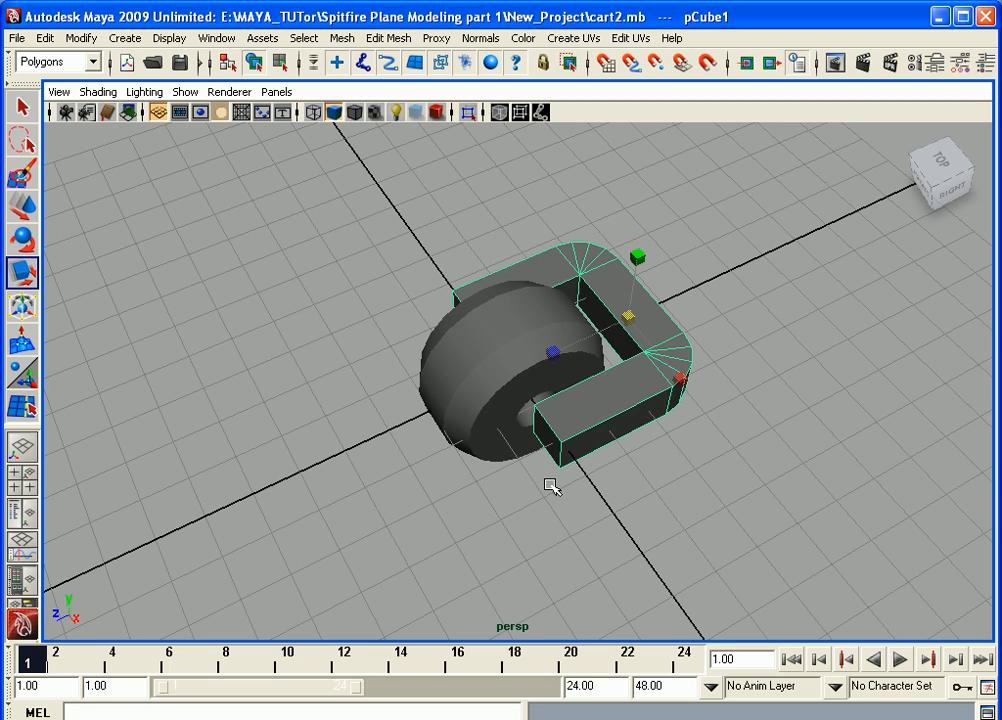
Orbit the view to check the wheel sits between the frame's two arms
left_click_drag(553, 487, 657, 493)
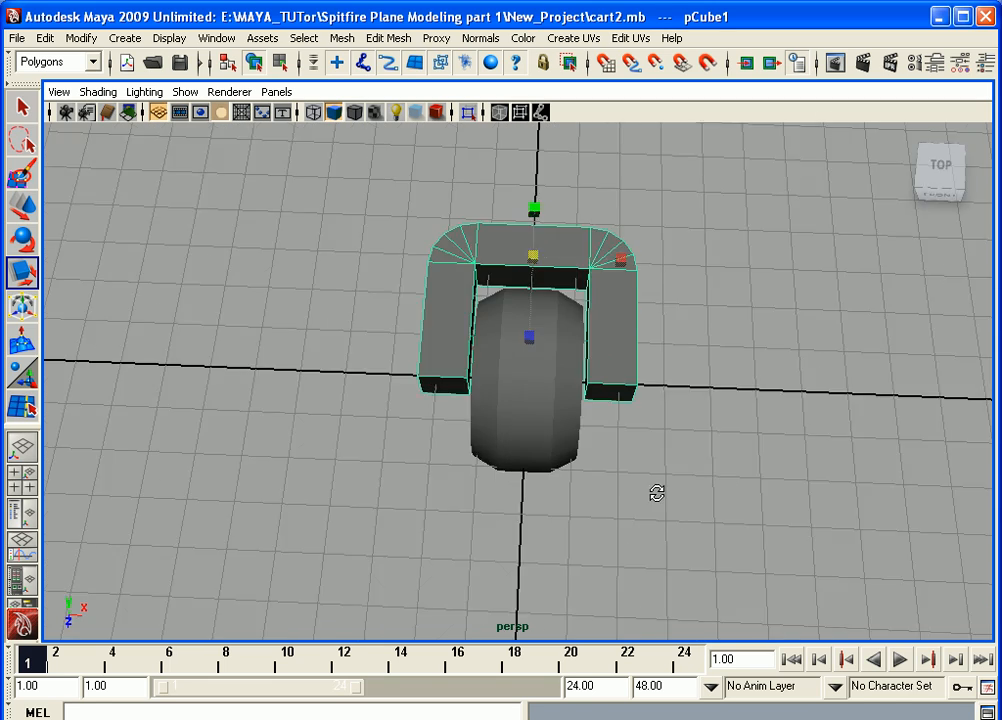
left_click_drag(657, 493, 462, 447)
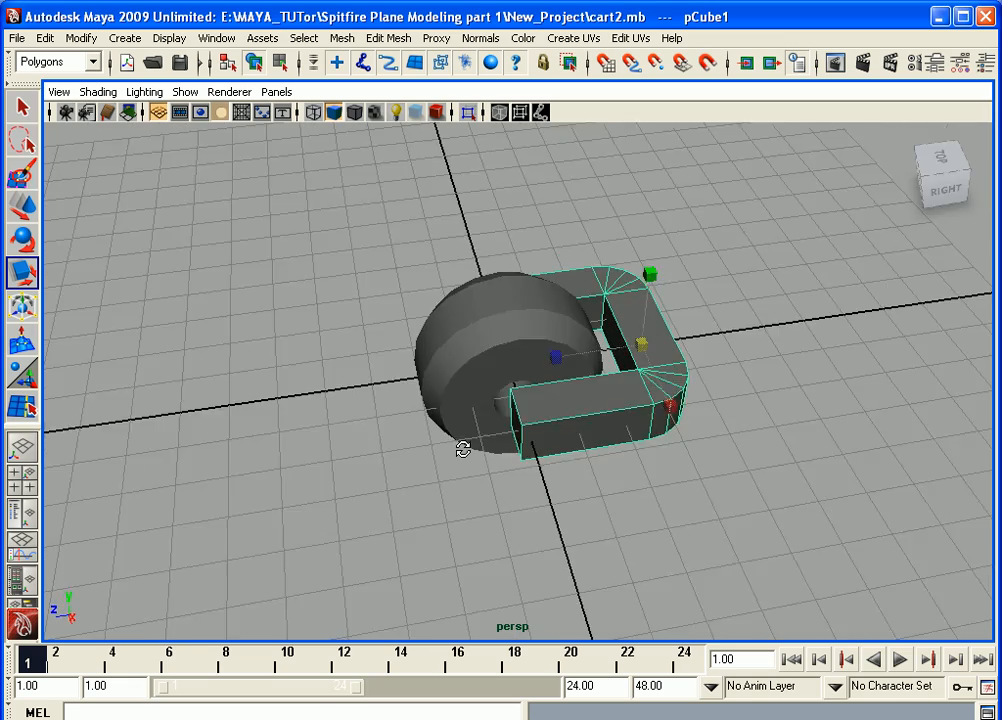
left_click_drag(465, 448, 554, 505)
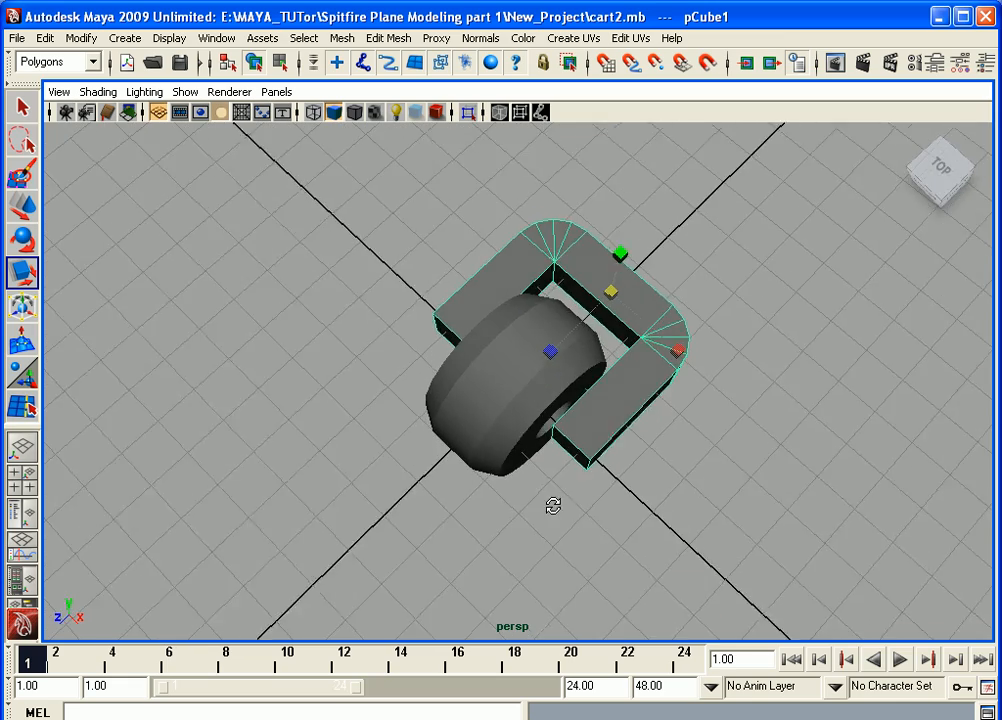
left_click_drag(554, 505, 580, 445)
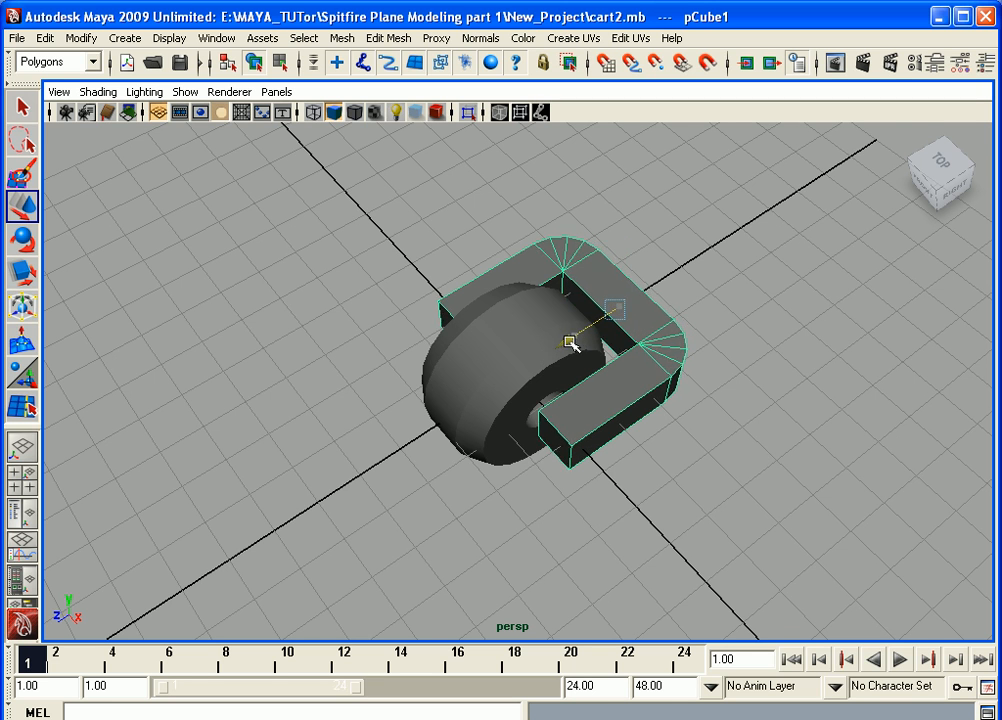
Select the U-frame's outer rim as an edge loop for bevelling
left_click_drag(575, 345, 560, 465)
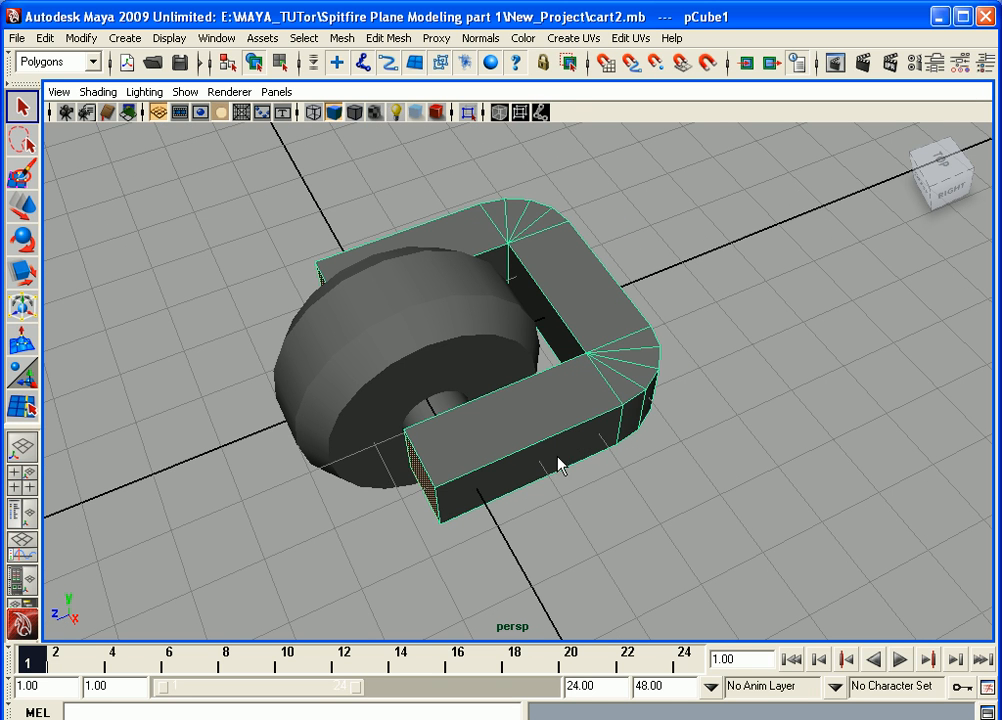
mouse_move(575, 450)
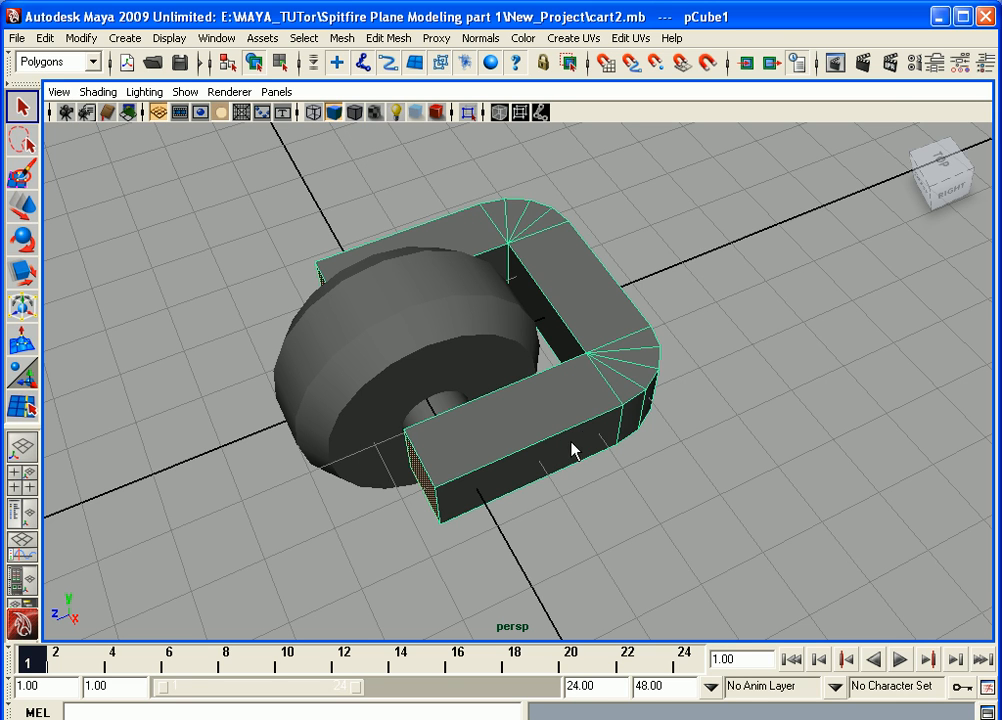
mouse_move(478, 390)
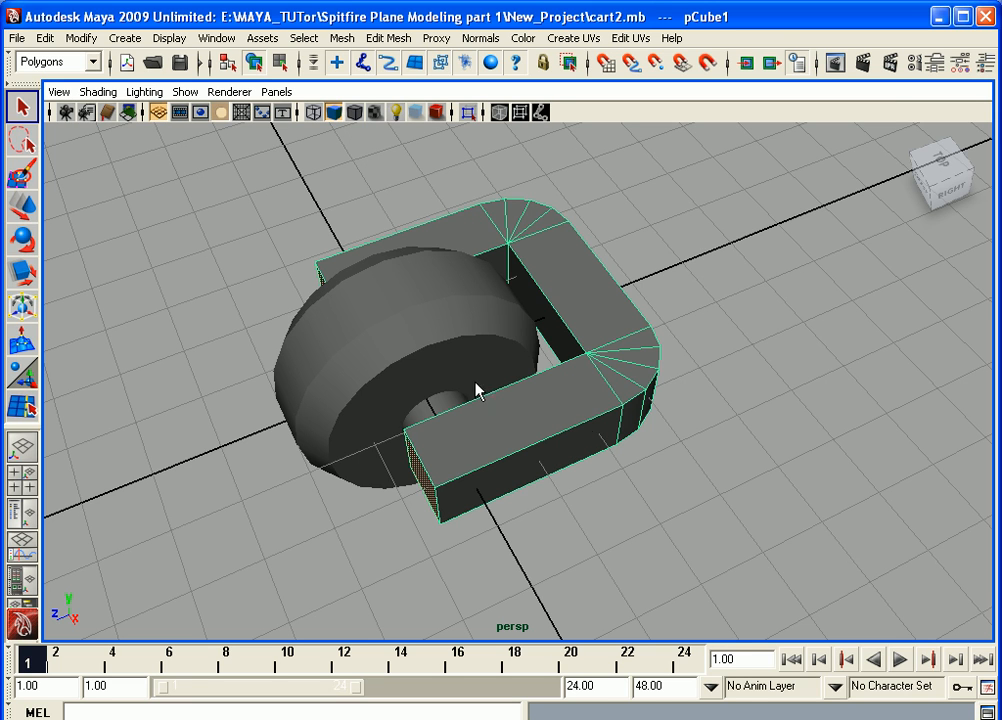
mouse_move(303, 38)
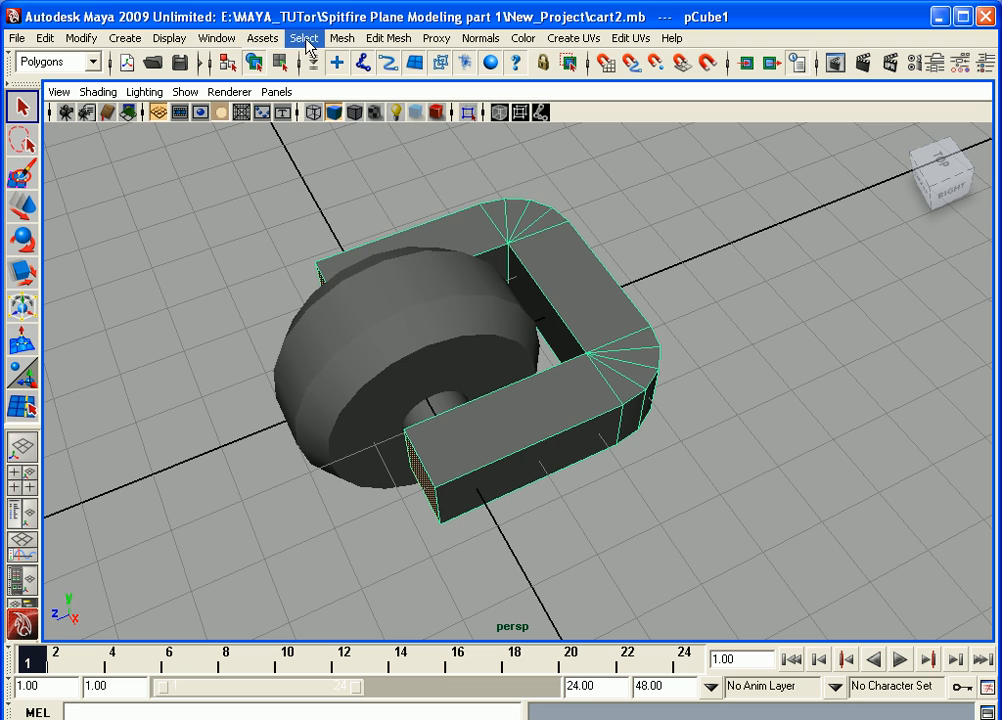
left_click(304, 38)
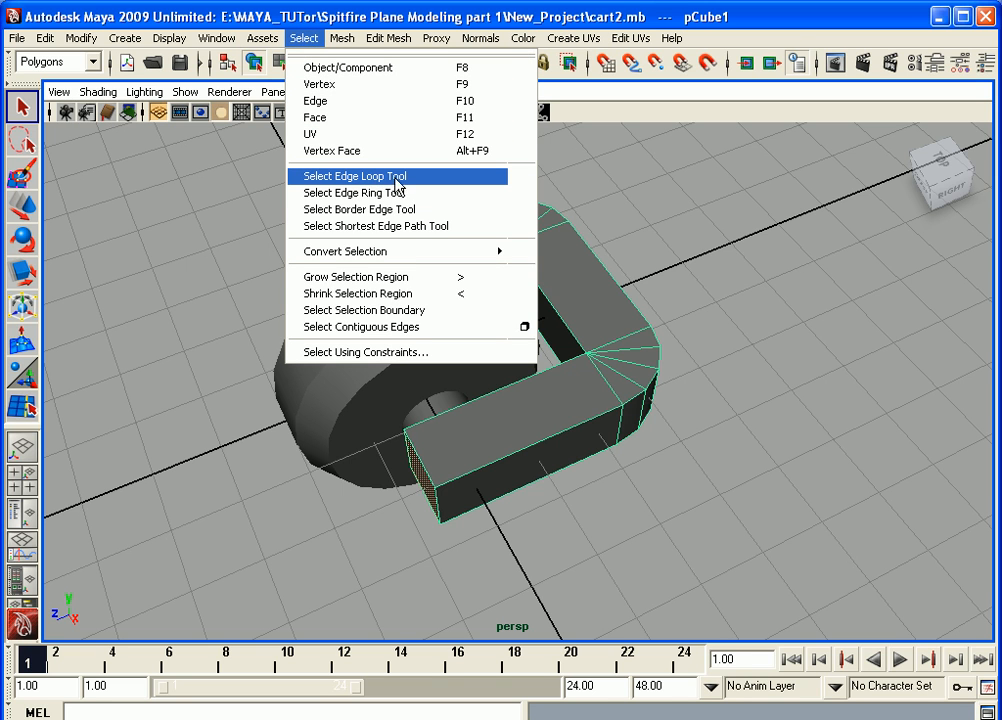
mouse_move(412, 188)
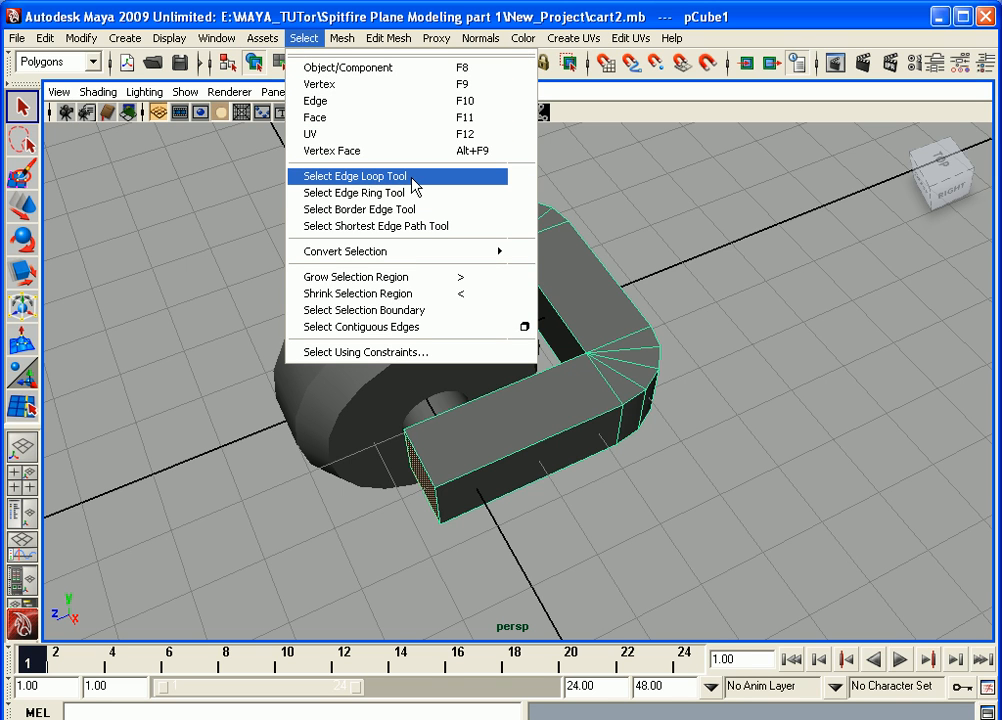
left_click(353, 176)
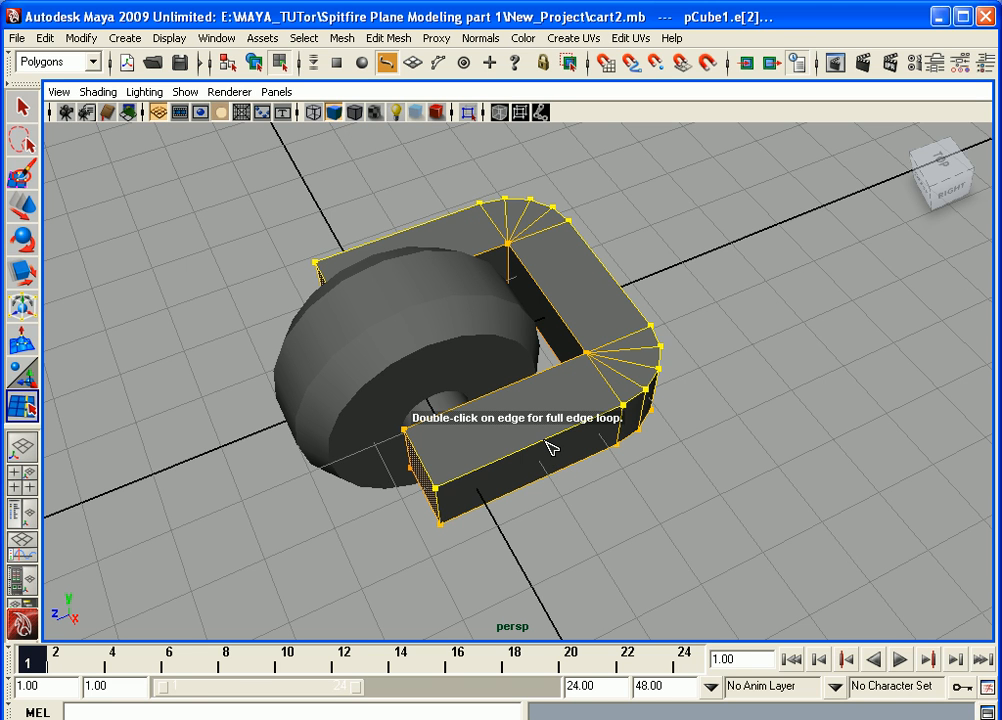
mouse_move(563, 456)
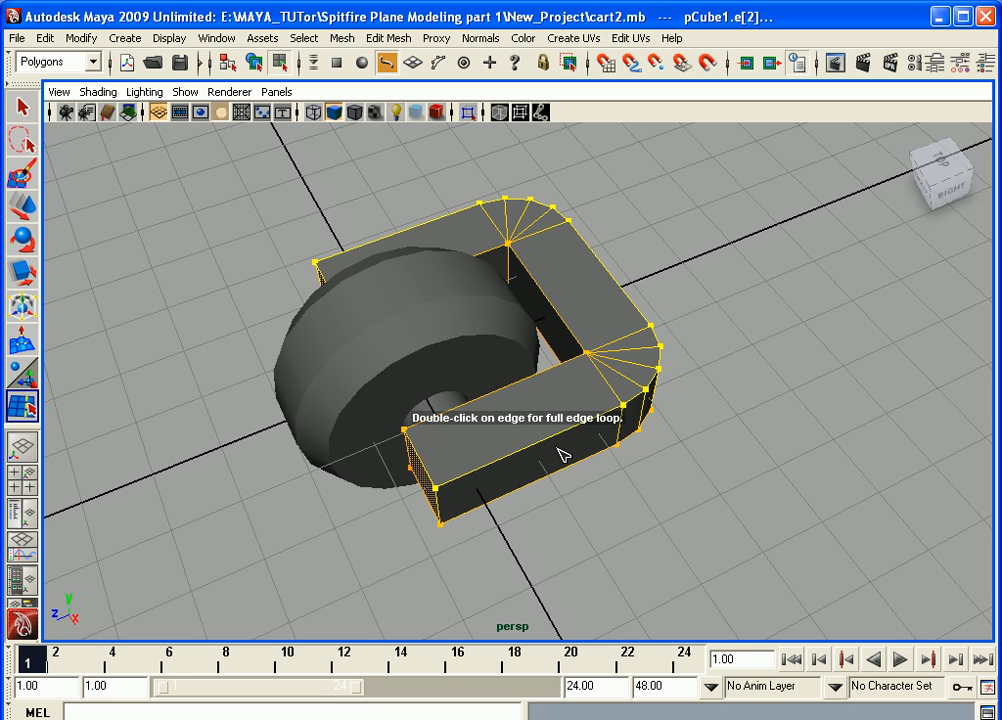
mouse_move(562, 448)
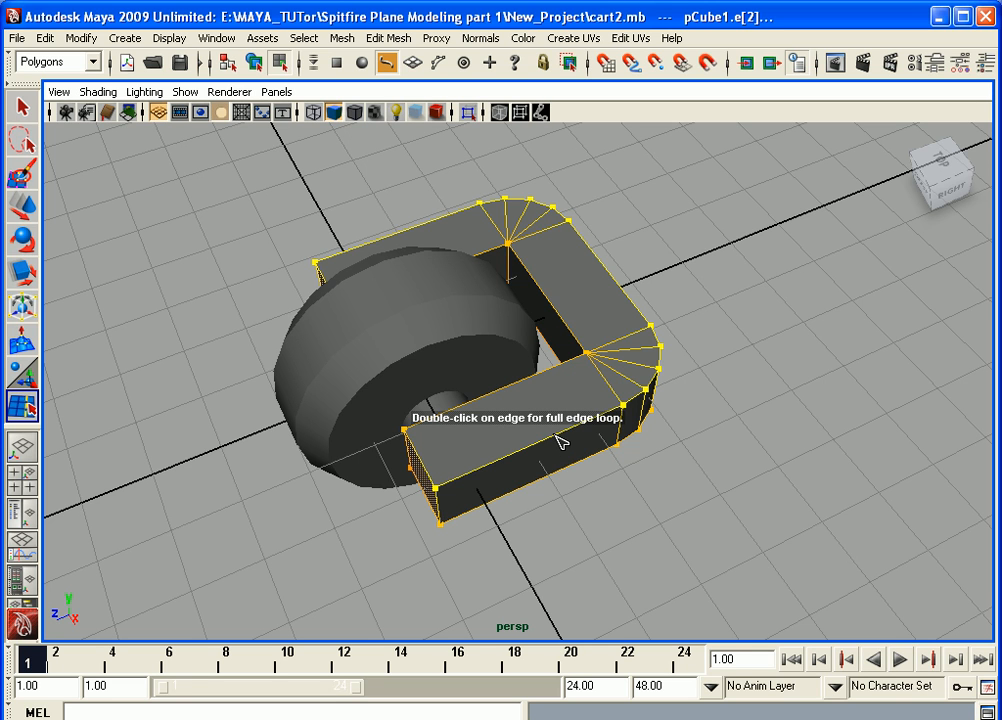
mouse_move(388, 38)
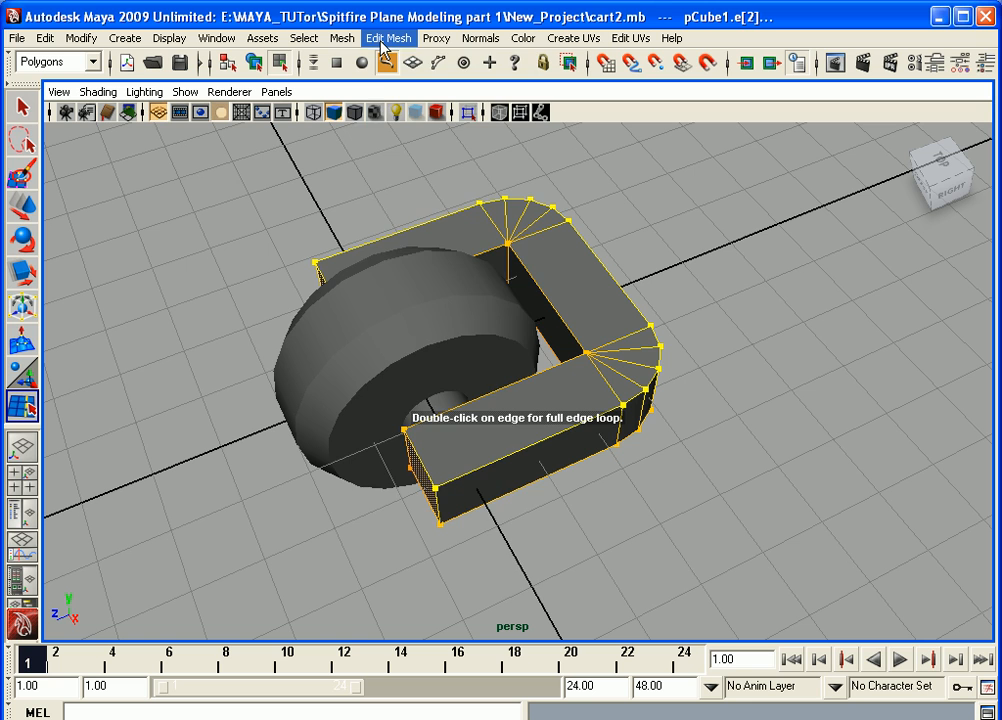
left_click(388, 38)
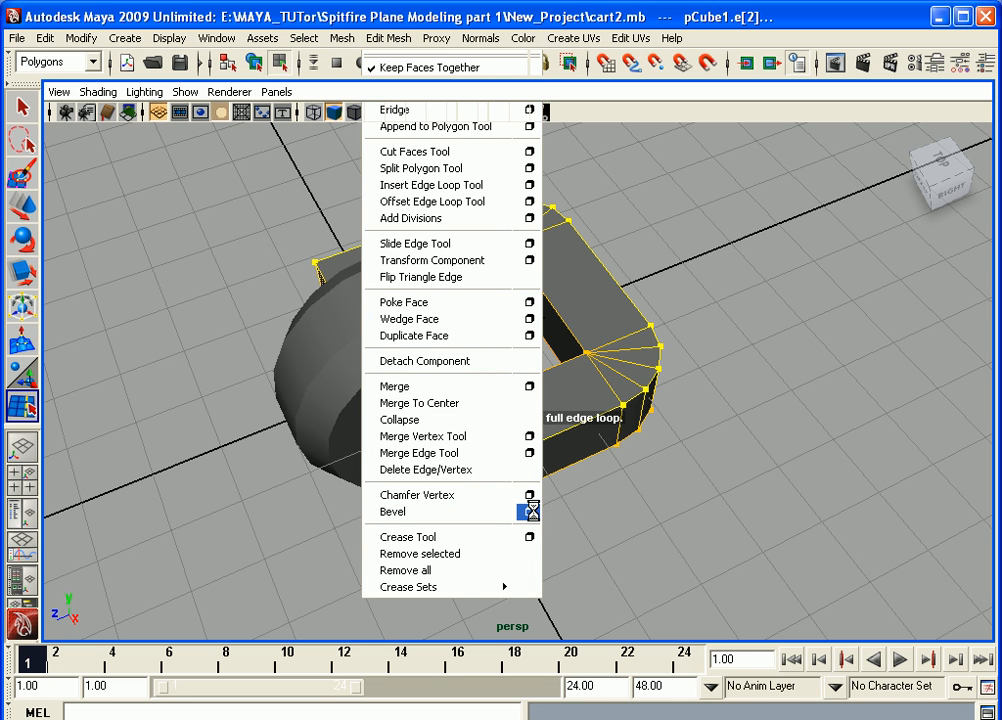
Bevel the selected rim edges with the width narrowed to about 0.1405
left_click(528, 511)
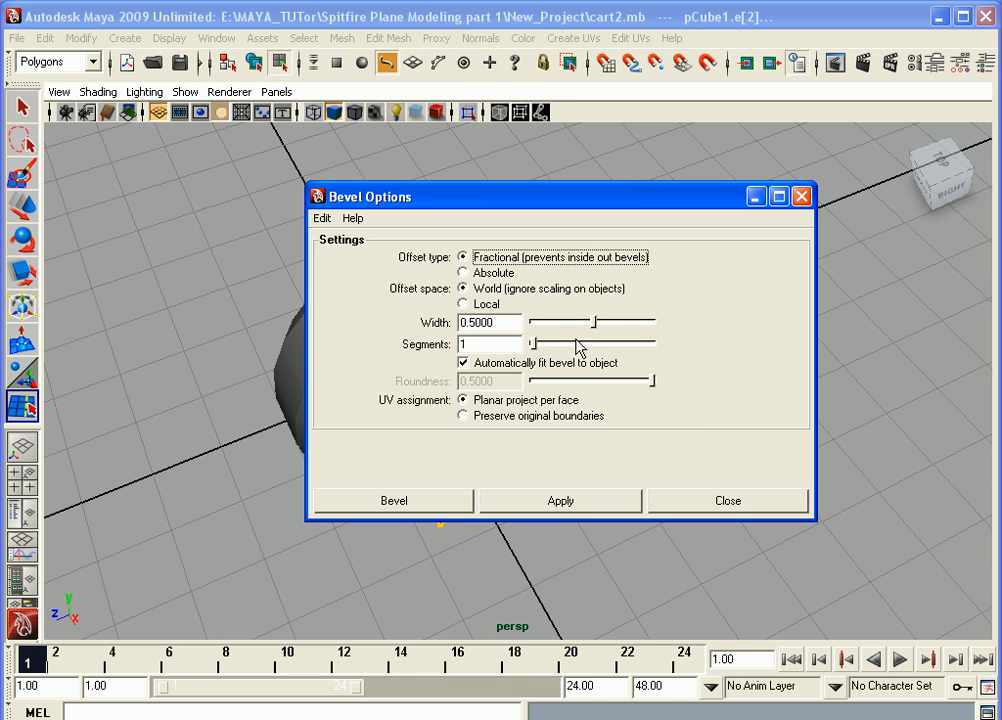
left_click_drag(618, 324, 587, 324)
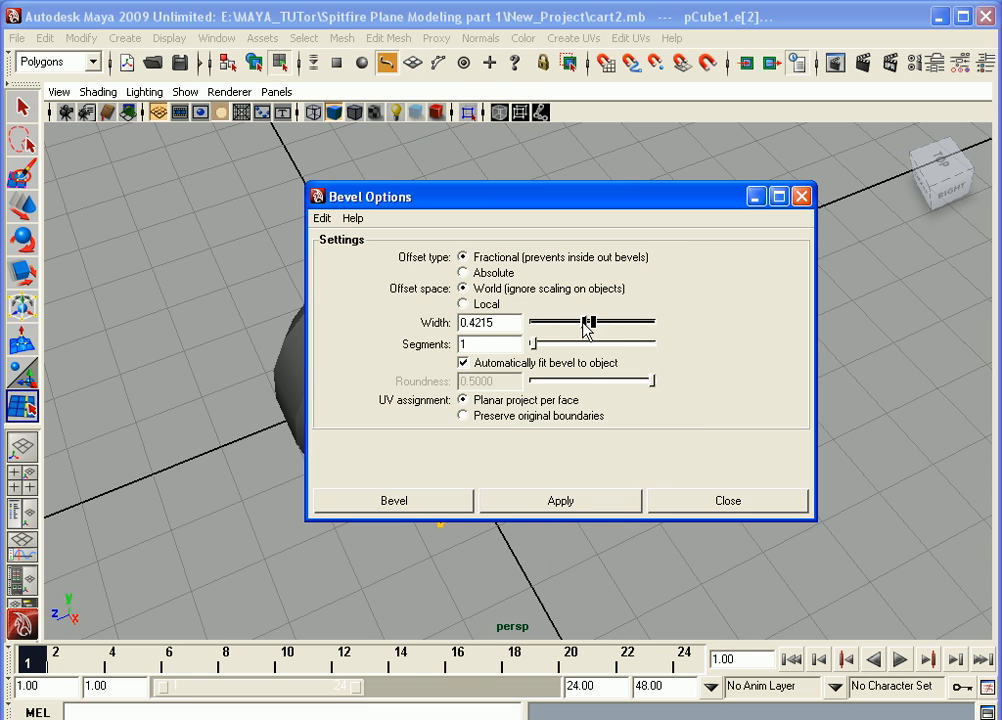
left_click_drag(587, 322, 551, 322)
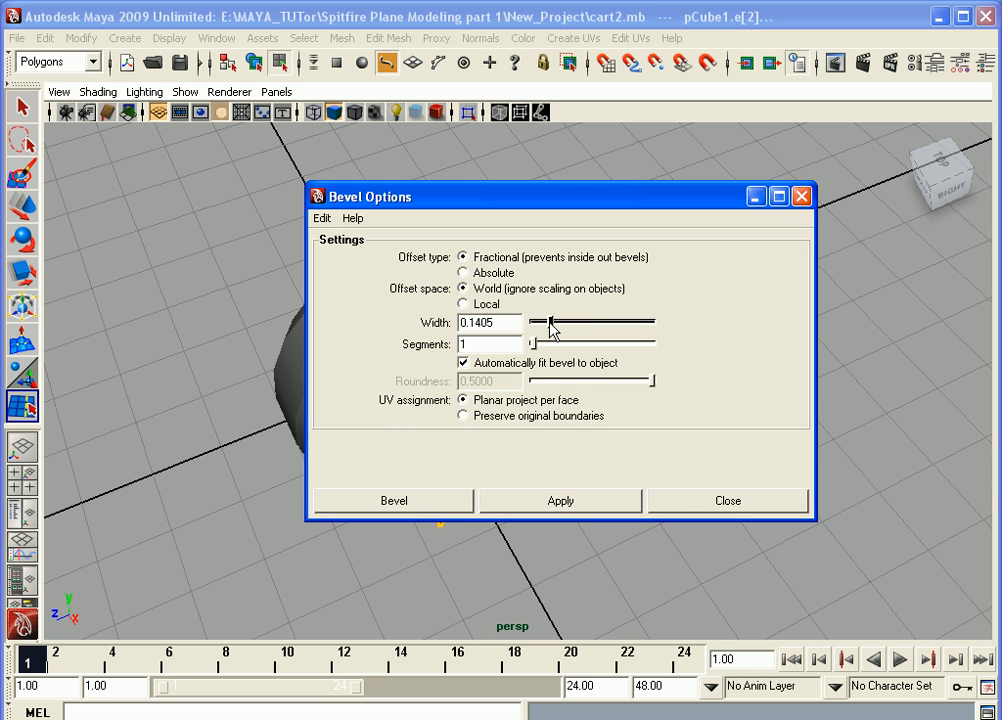
mouse_move(415, 510)
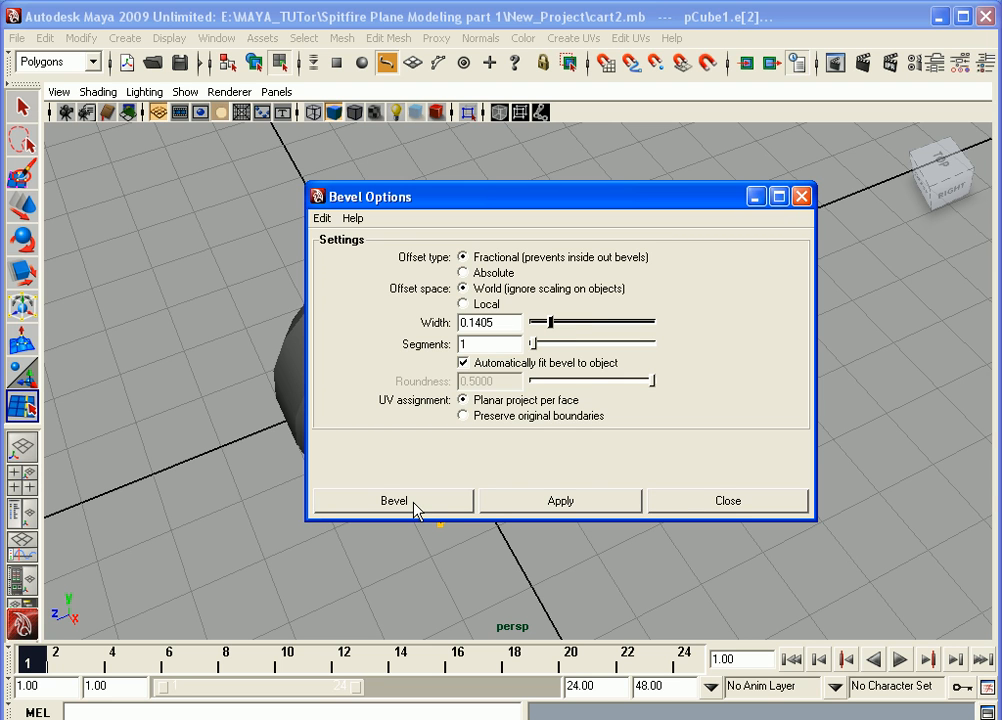
left_click(393, 500)
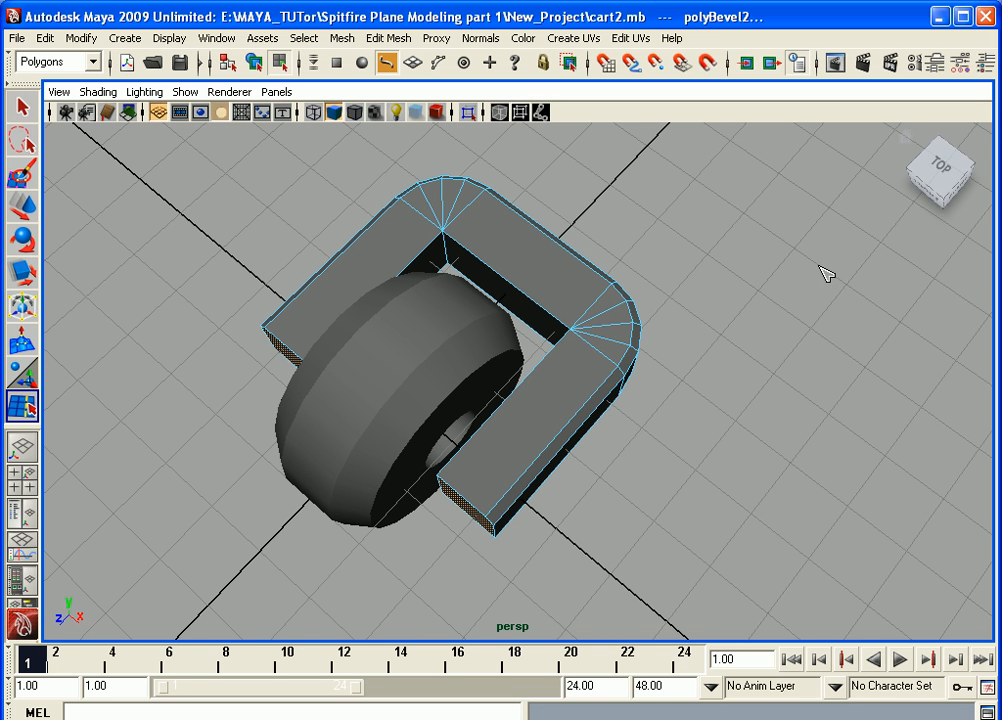
mouse_move(500, 277)
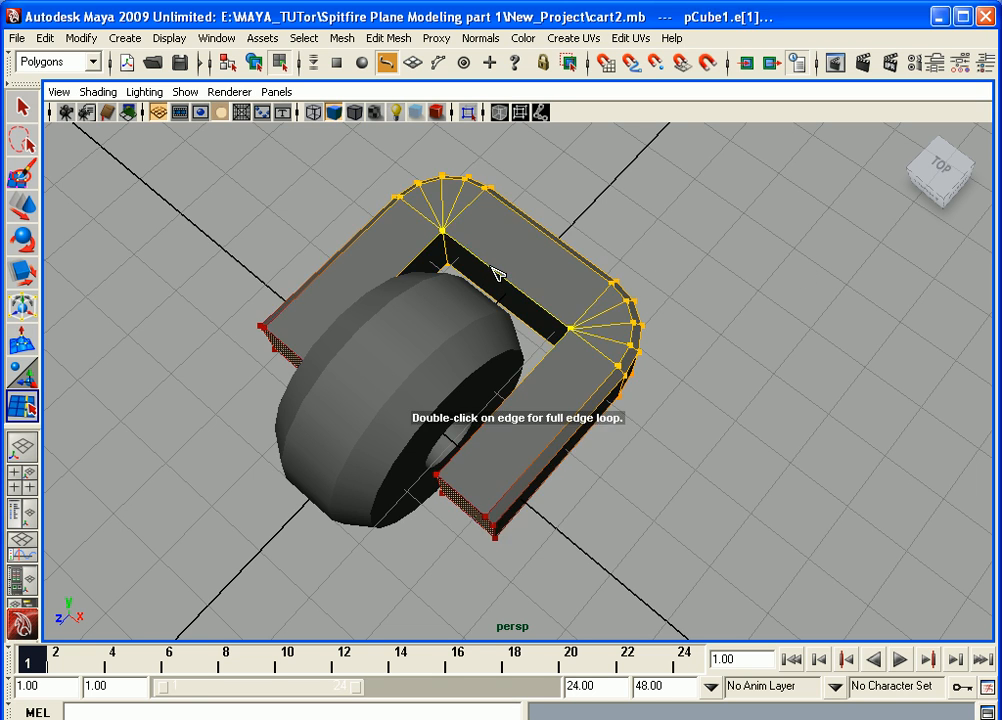
mouse_move(460, 205)
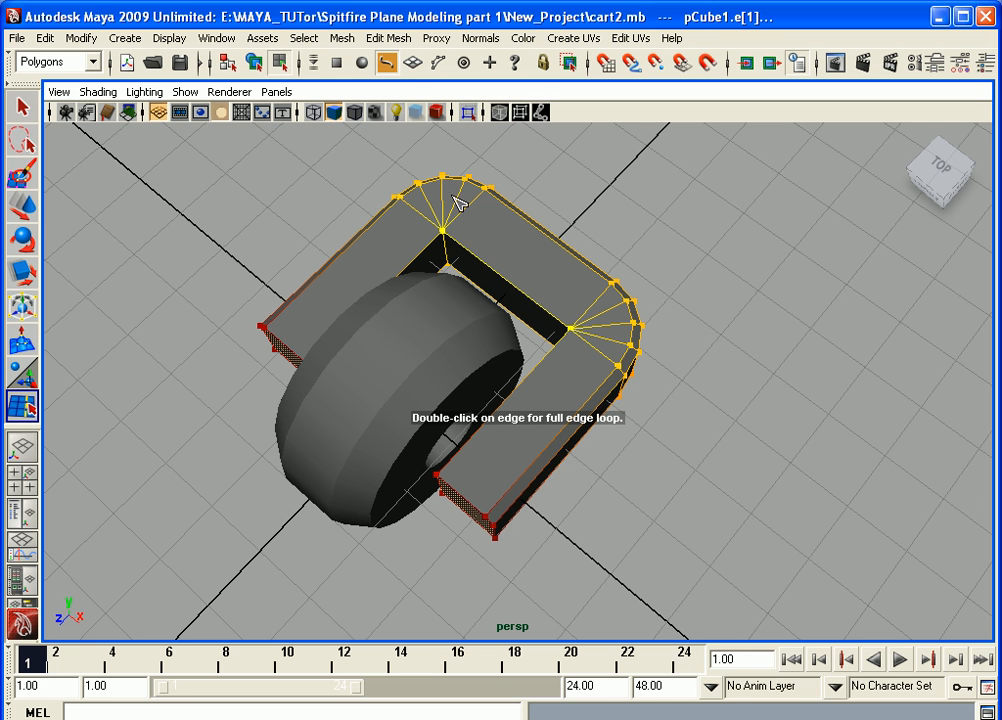
Bevel the frame's inner and underside edge loops, orbiting to check the underside
left_click(388, 38)
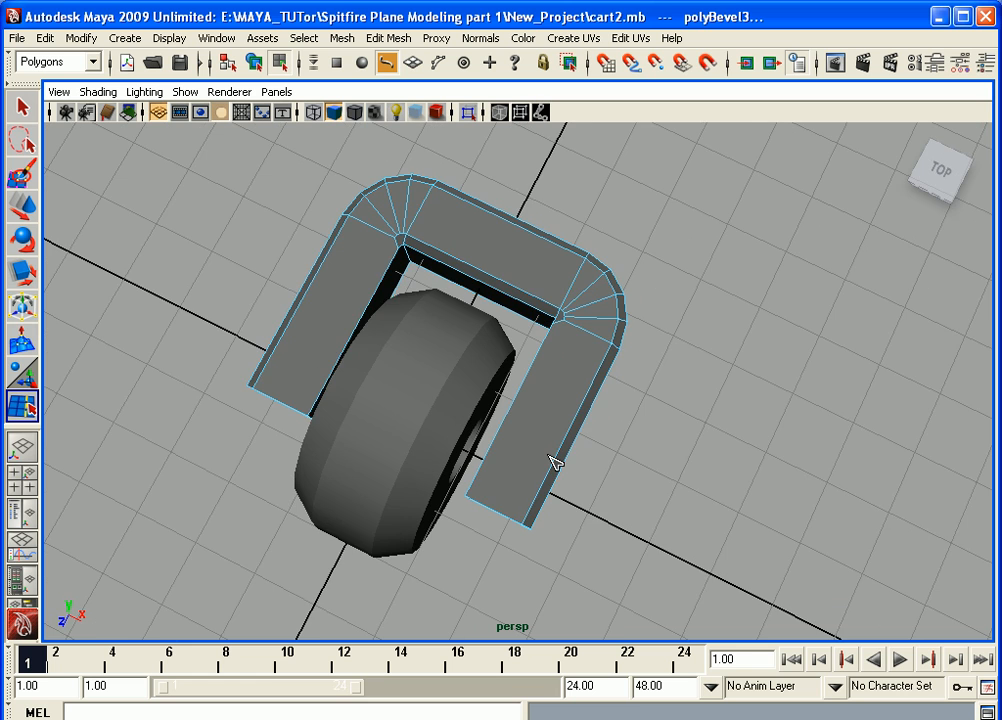
left_click_drag(555, 460, 545, 420)
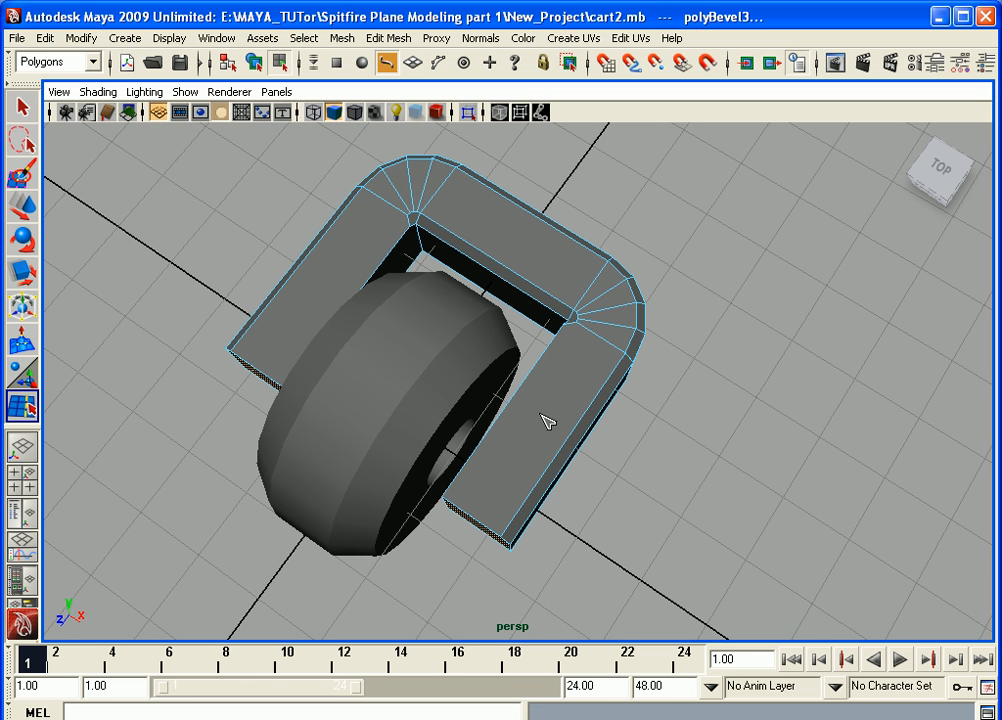
mouse_move(540, 355)
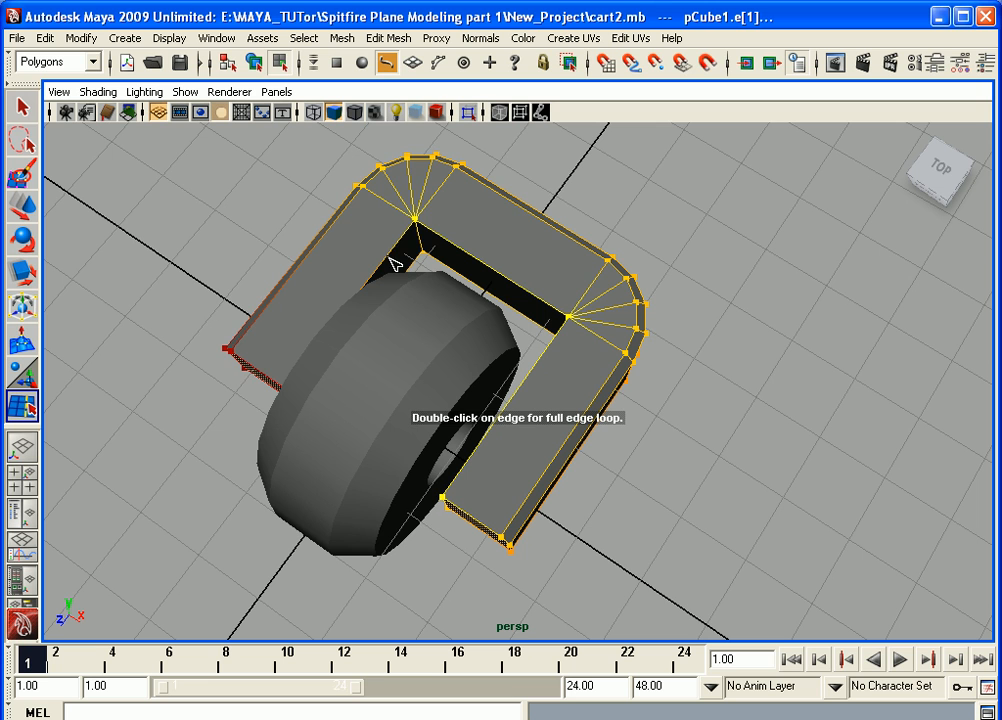
left_click(388, 38)
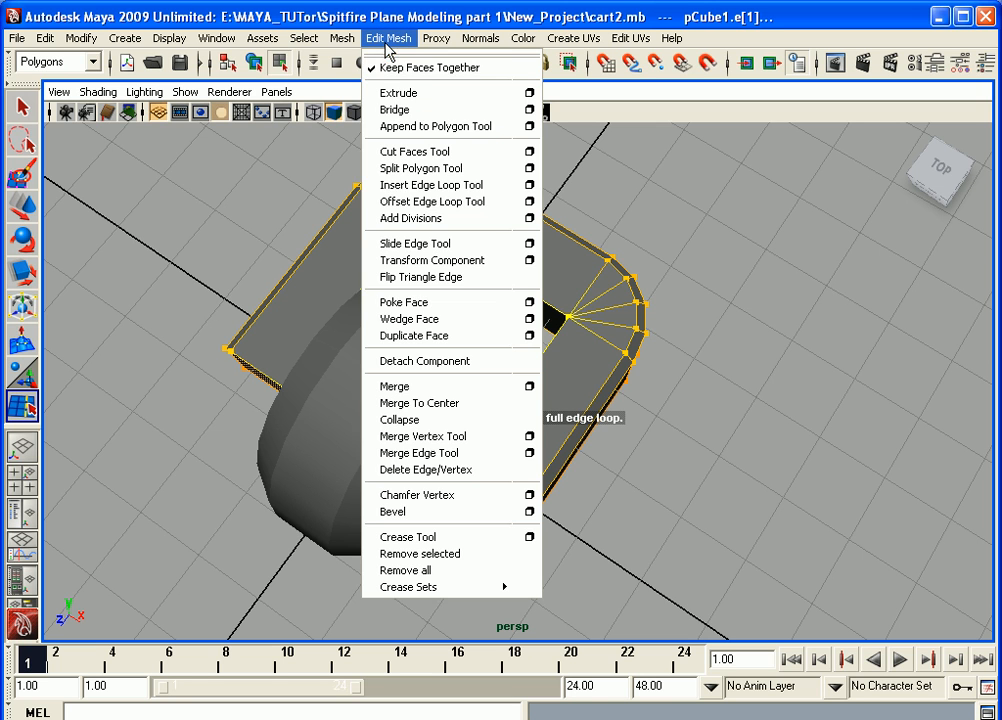
left_click(392, 511)
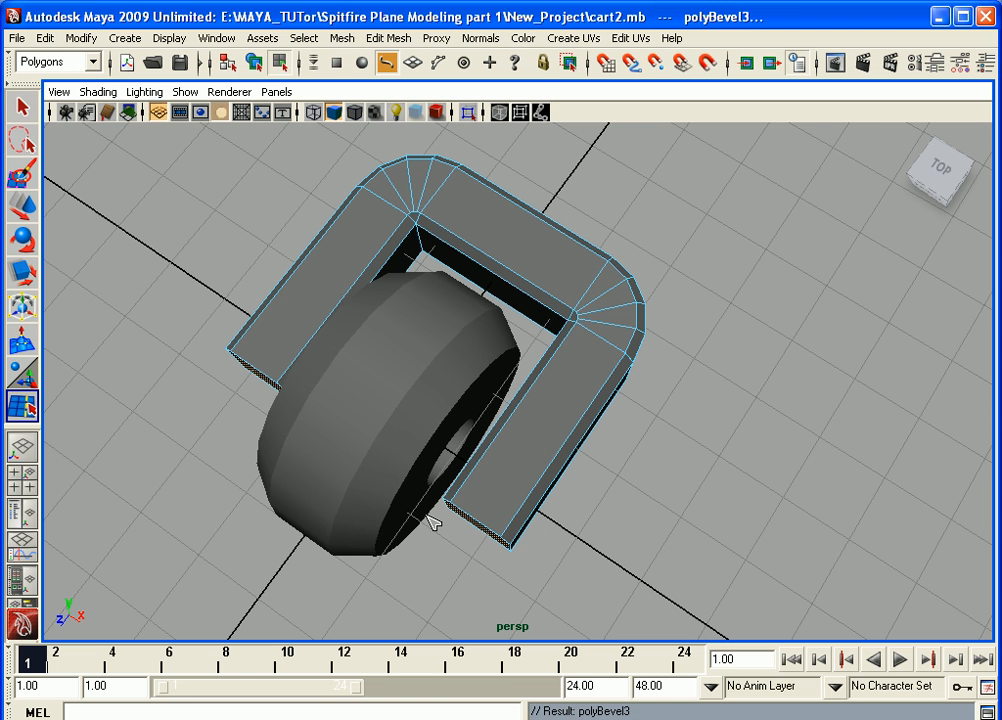
left_click_drag(435, 520, 555, 490)
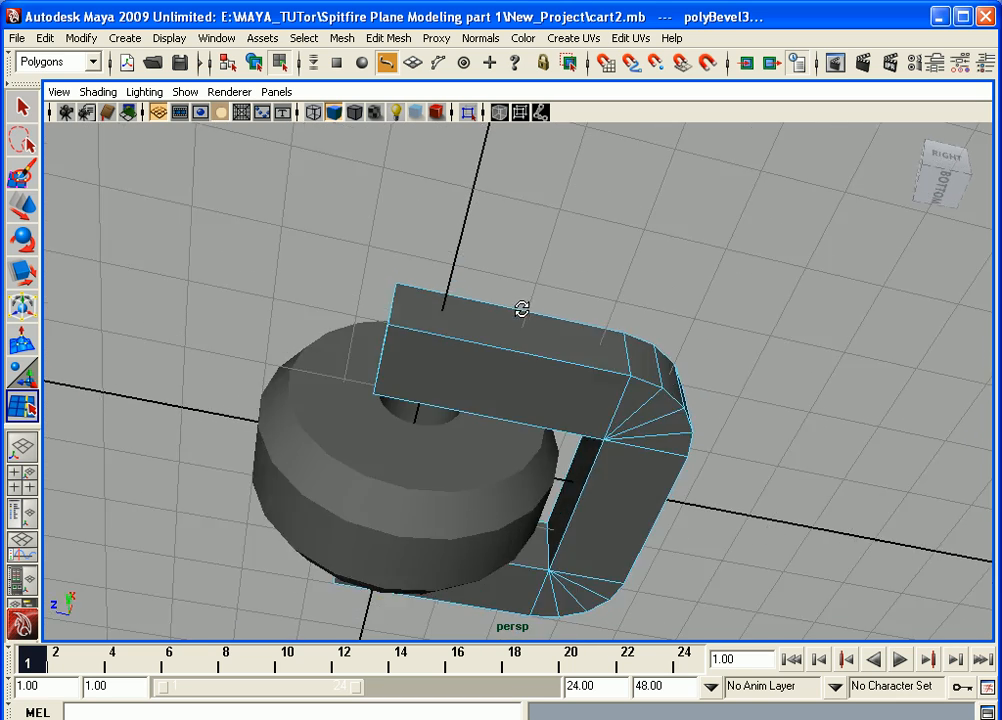
left_click_drag(520, 310, 535, 330)
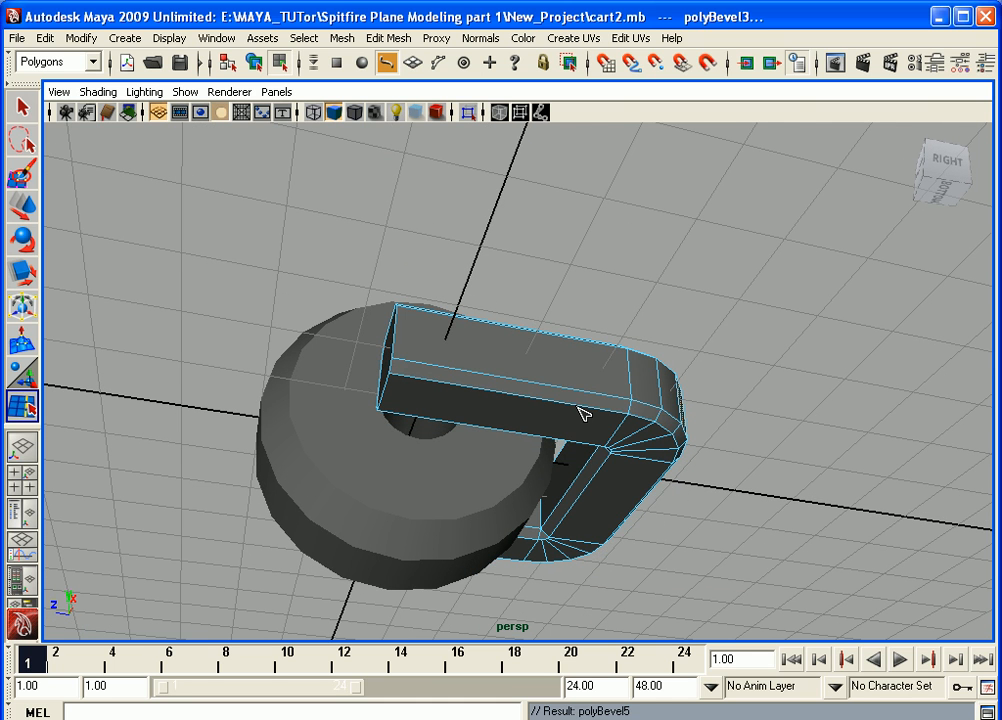
left_click_drag(585, 413, 167, 273)
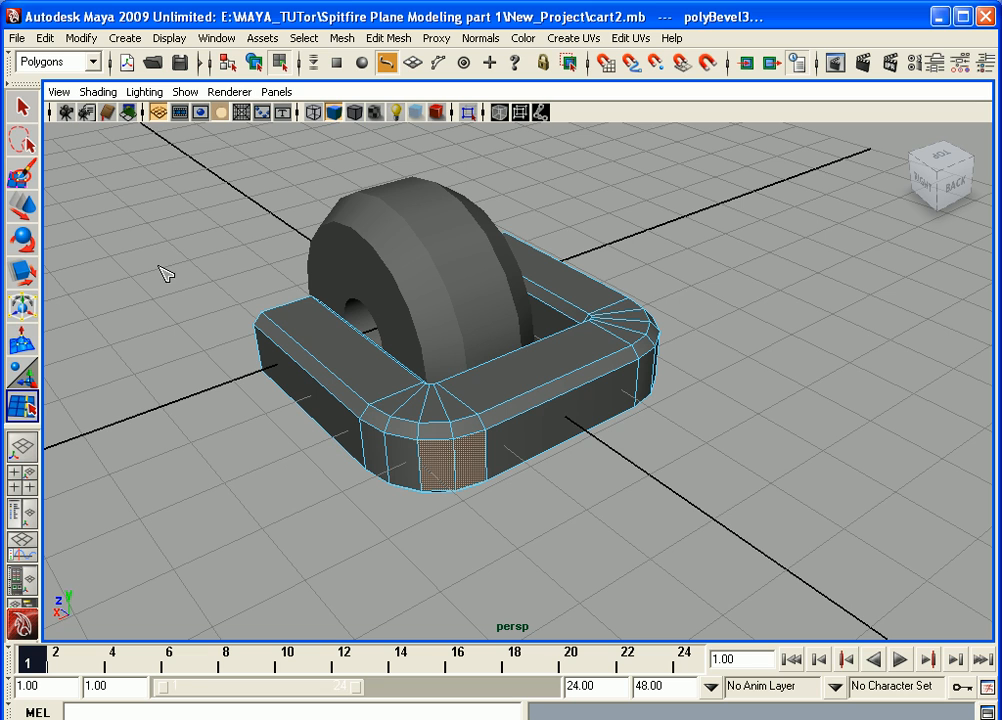
mouse_move(38, 138)
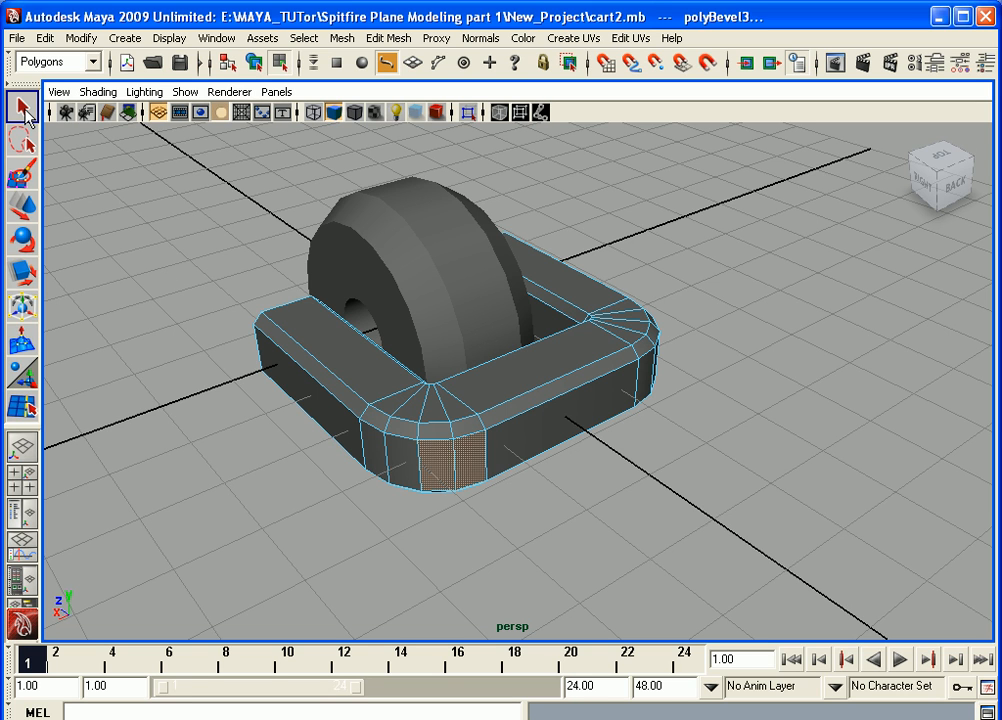
mouse_move(600, 489)
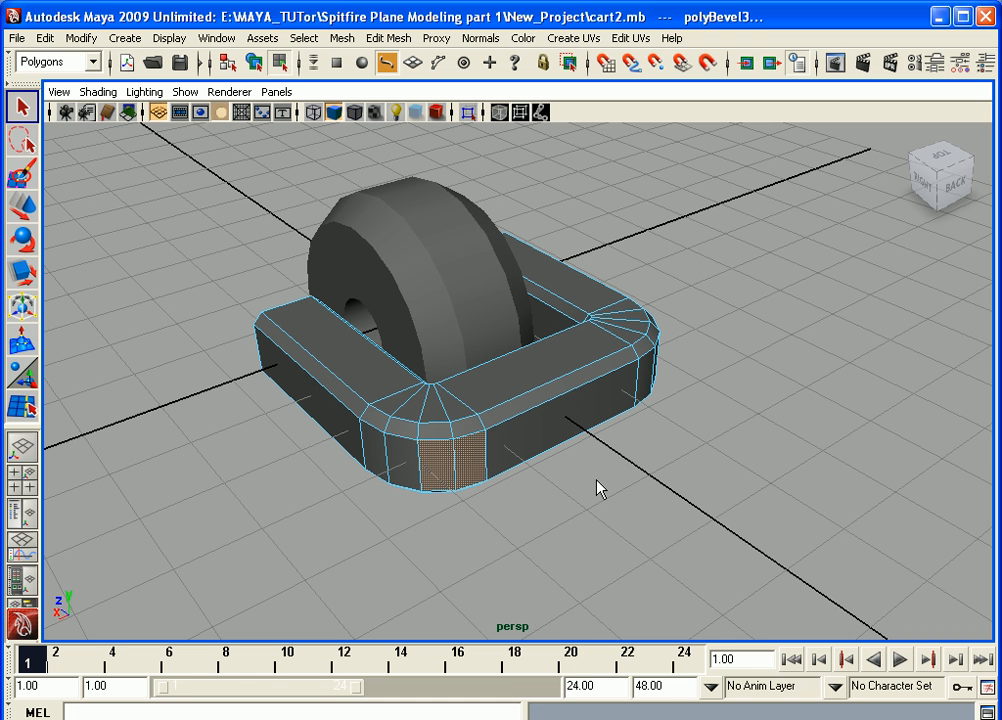
mouse_move(590, 485)
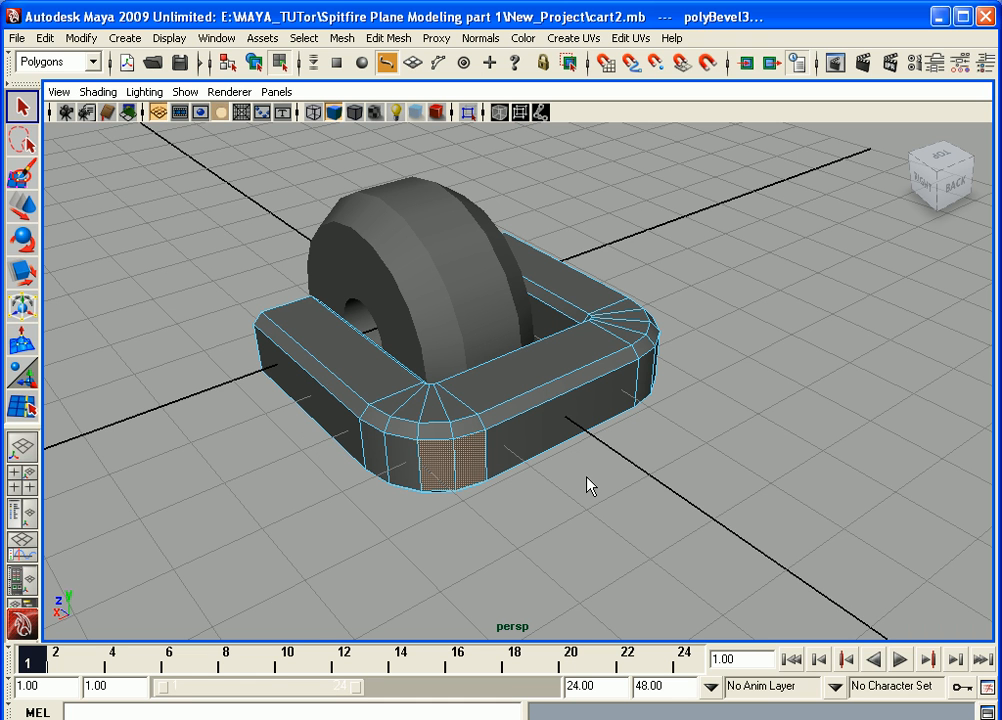
left_click_drag(590, 485, 538, 475)
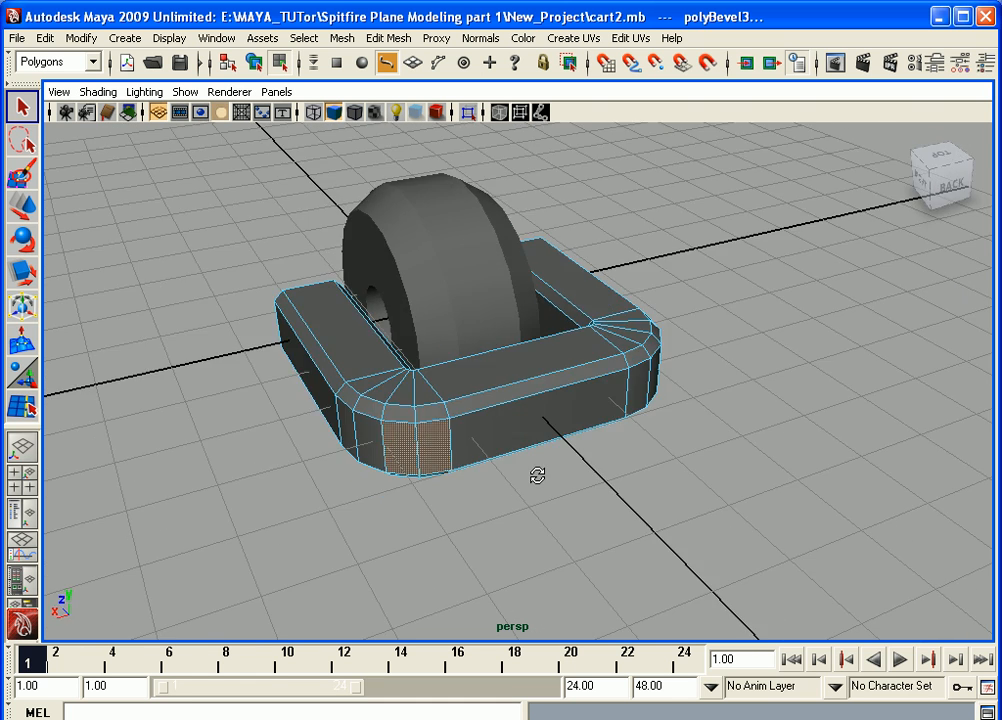
mouse_move(560, 407)
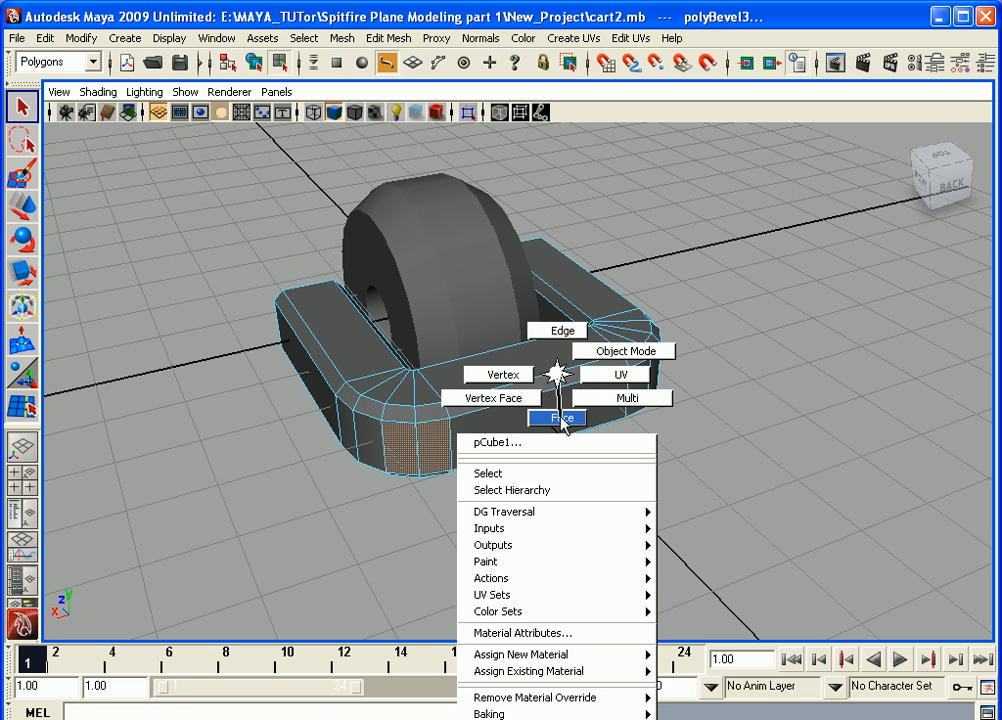
Select the frame's rounded rear end face and extrude it
left_click(557, 417)
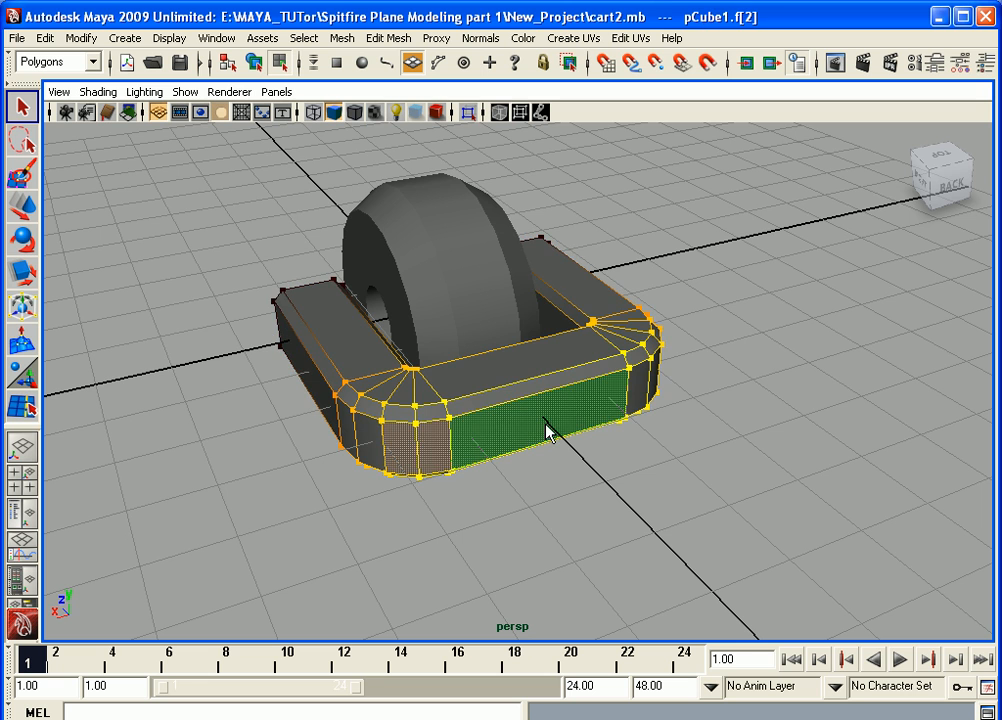
left_click_drag(547, 430, 593, 485)
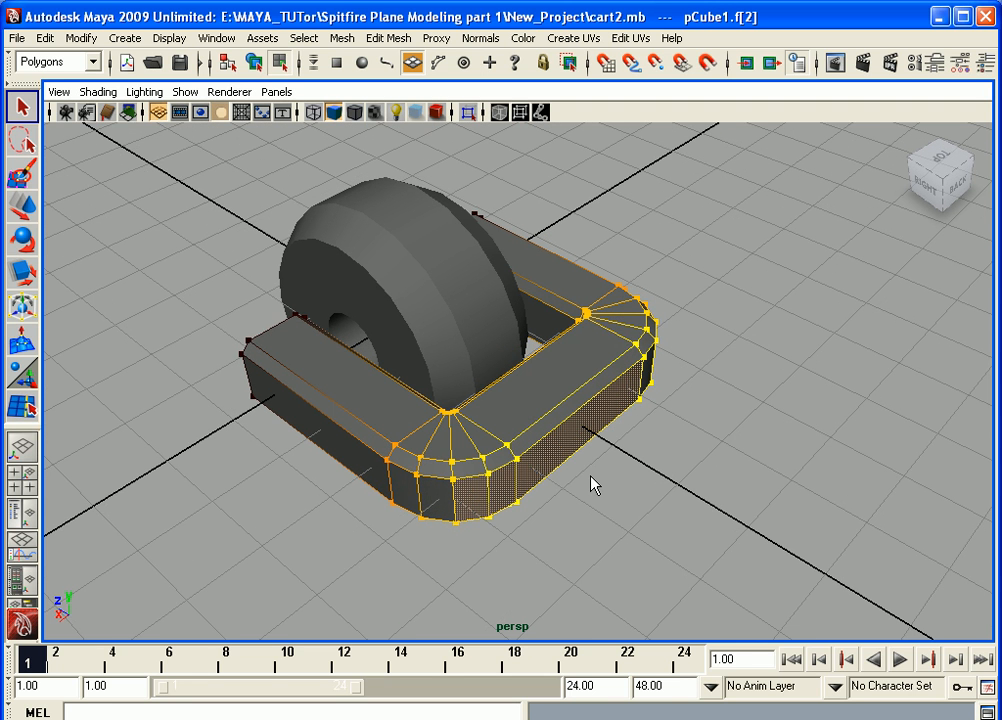
mouse_move(388, 38)
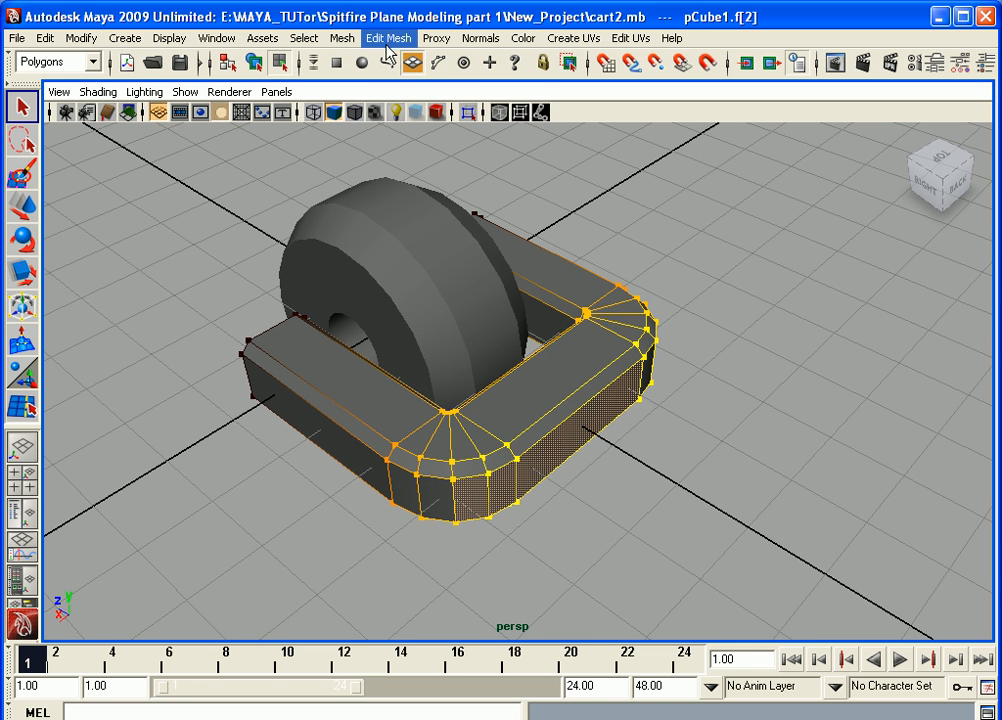
left_click(388, 37)
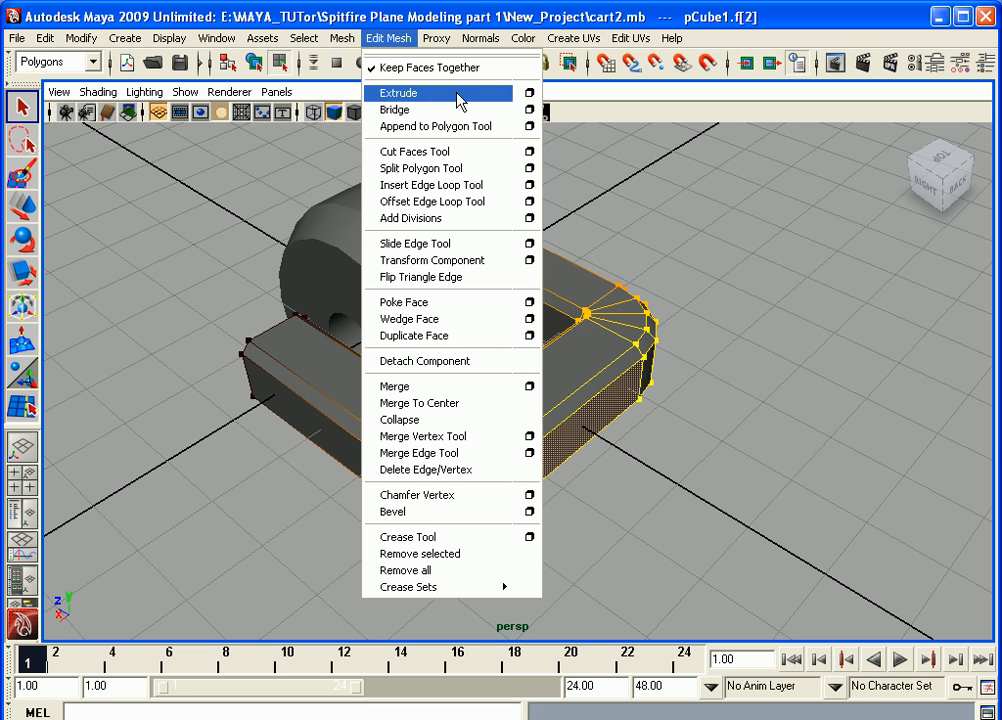
left_click(399, 92)
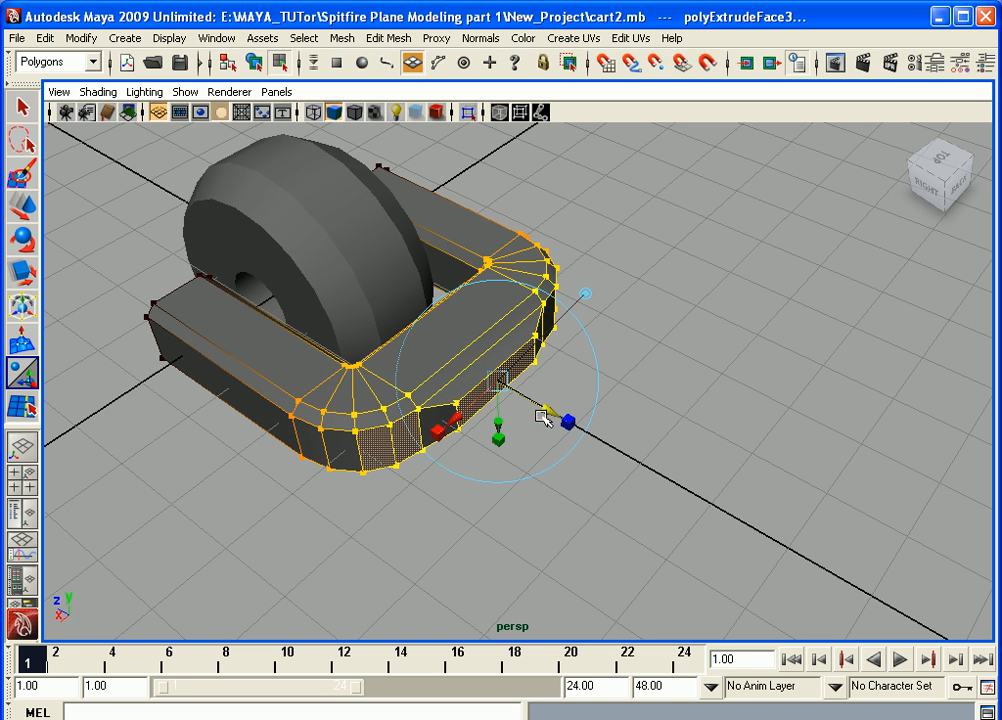
Extrude the rear face twice more to form the long handle
left_click_drag(545, 418, 330, 185)
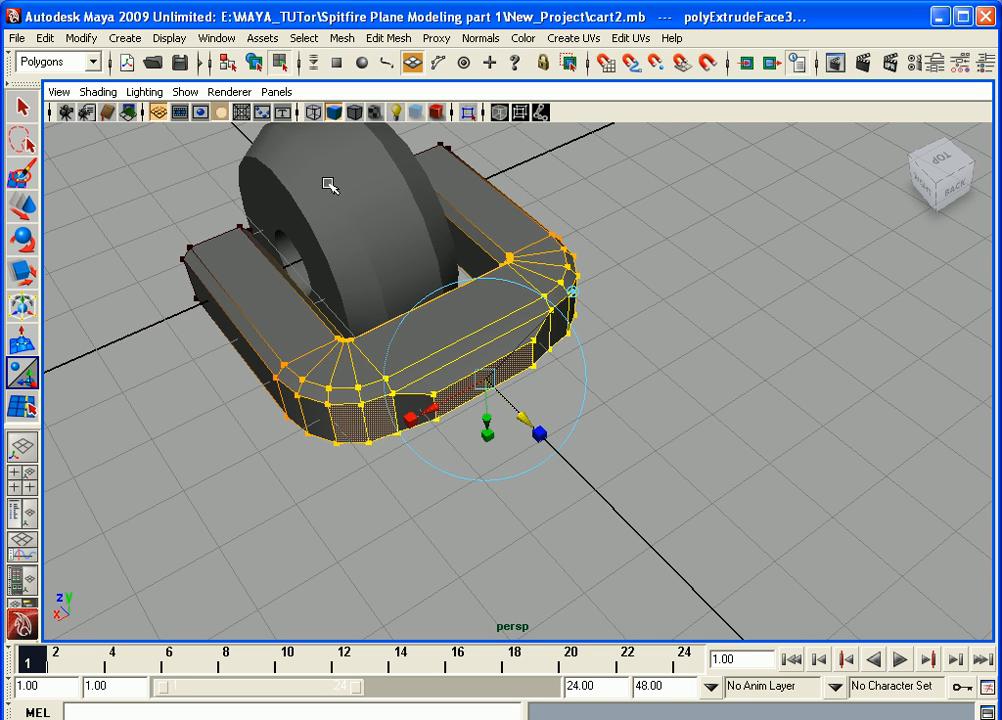
left_click(388, 38)
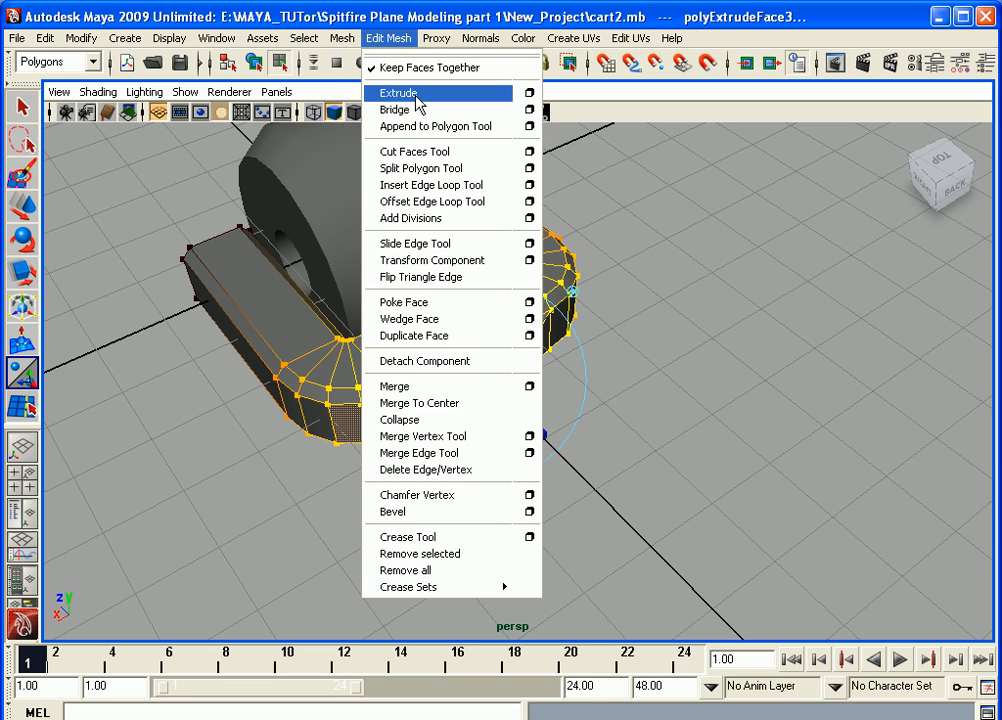
left_click(398, 92)
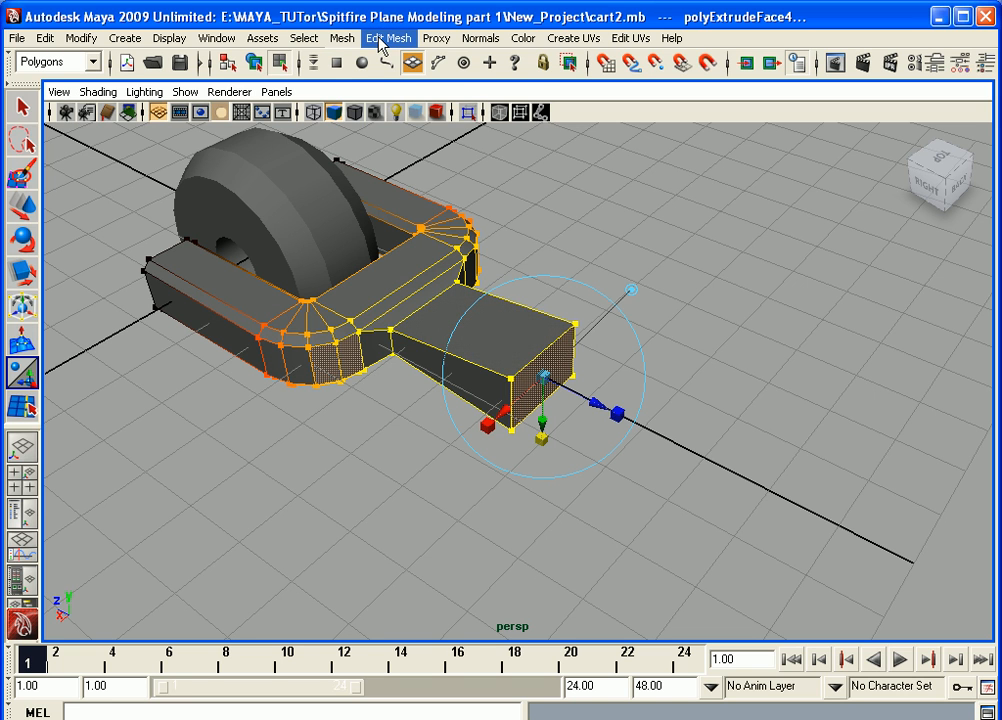
left_click(388, 37)
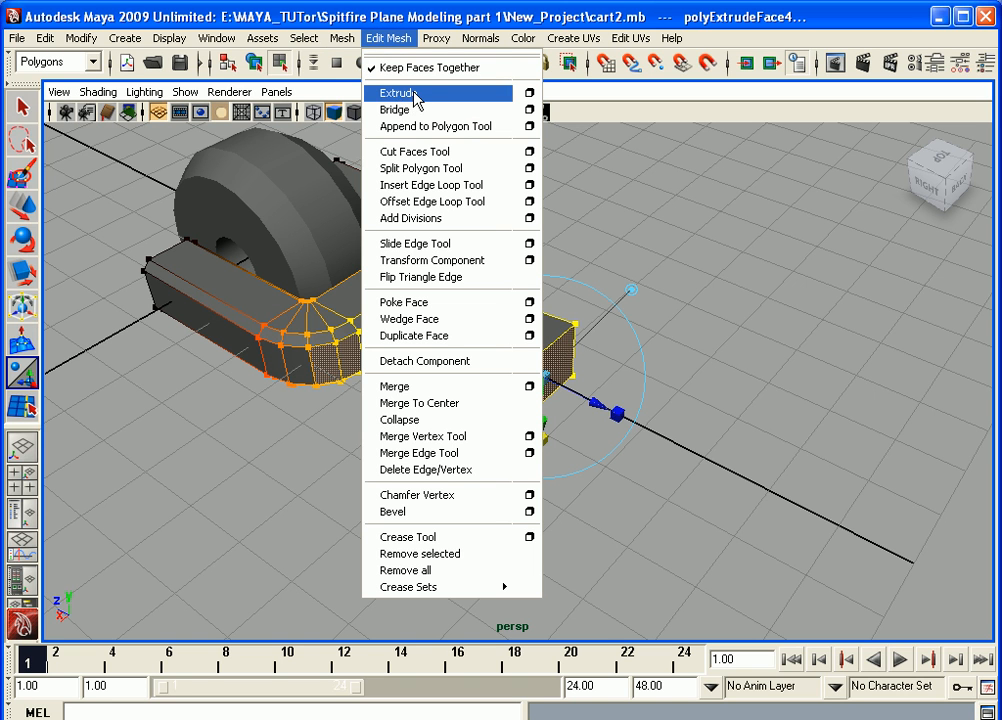
left_click(399, 93)
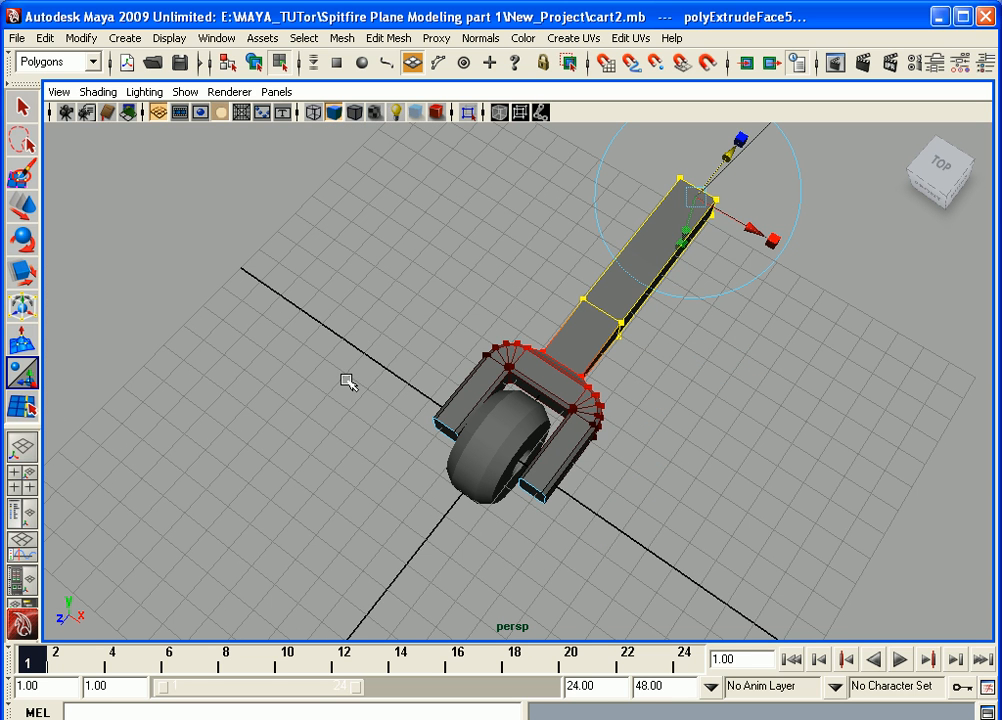
Create a thin polygon cylinder as an axle through the wheel hub
left_click(124, 38)
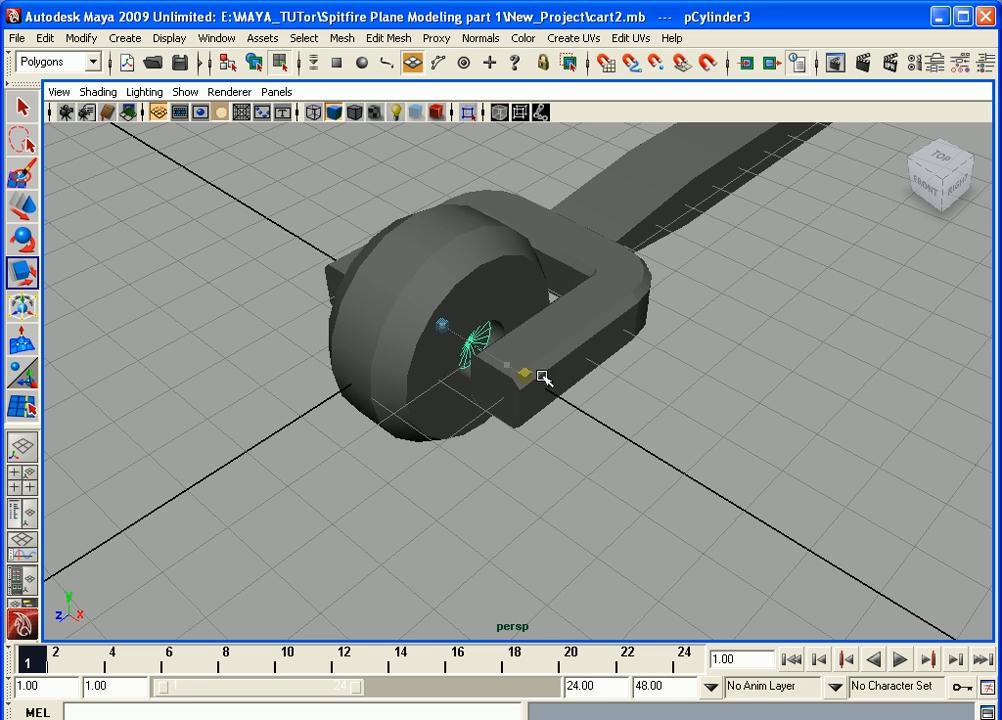
left_click_drag(543, 377, 486, 420)
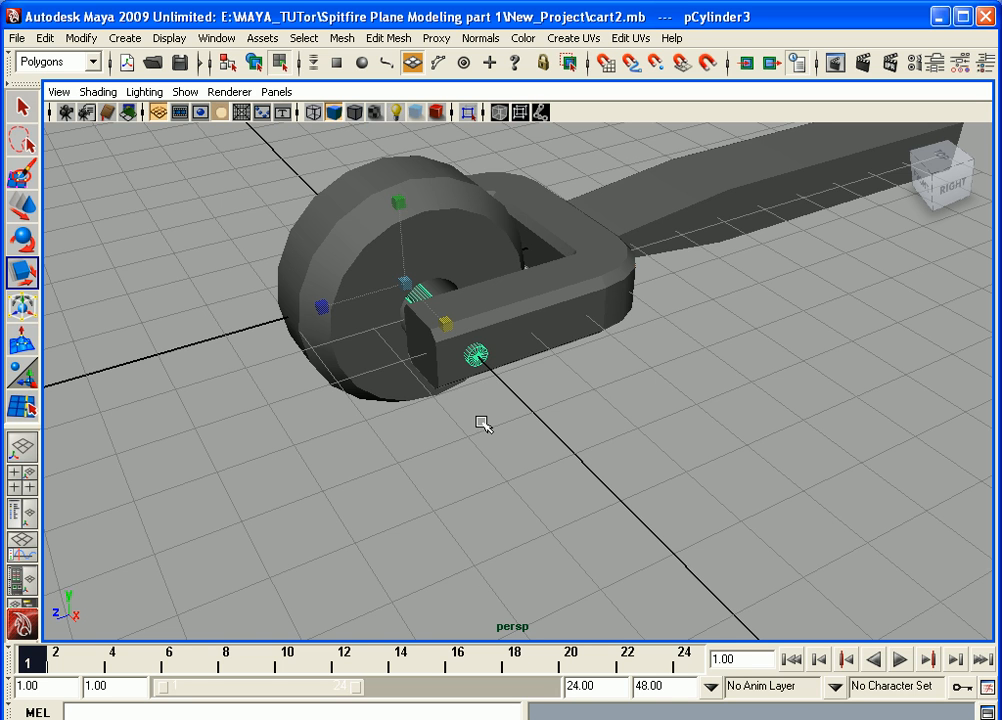
left_click_drag(485, 423, 452, 470)
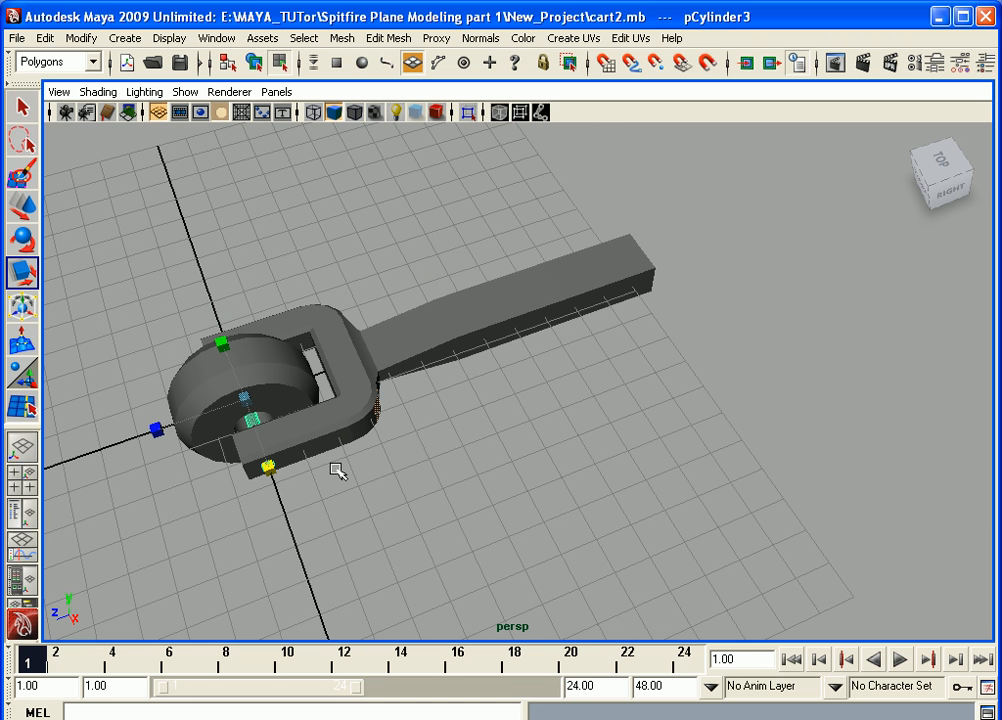
mouse_move(312, 461)
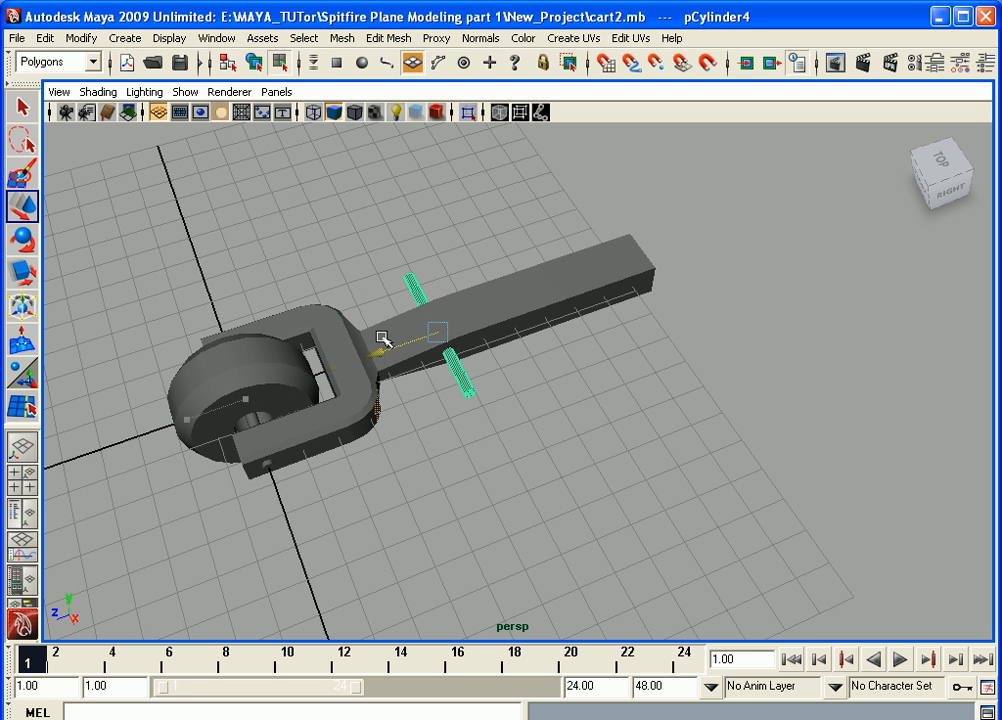
Move the second thin cylinder to the handle's far end as a grip bar
left_click_drag(385, 340, 565, 285)
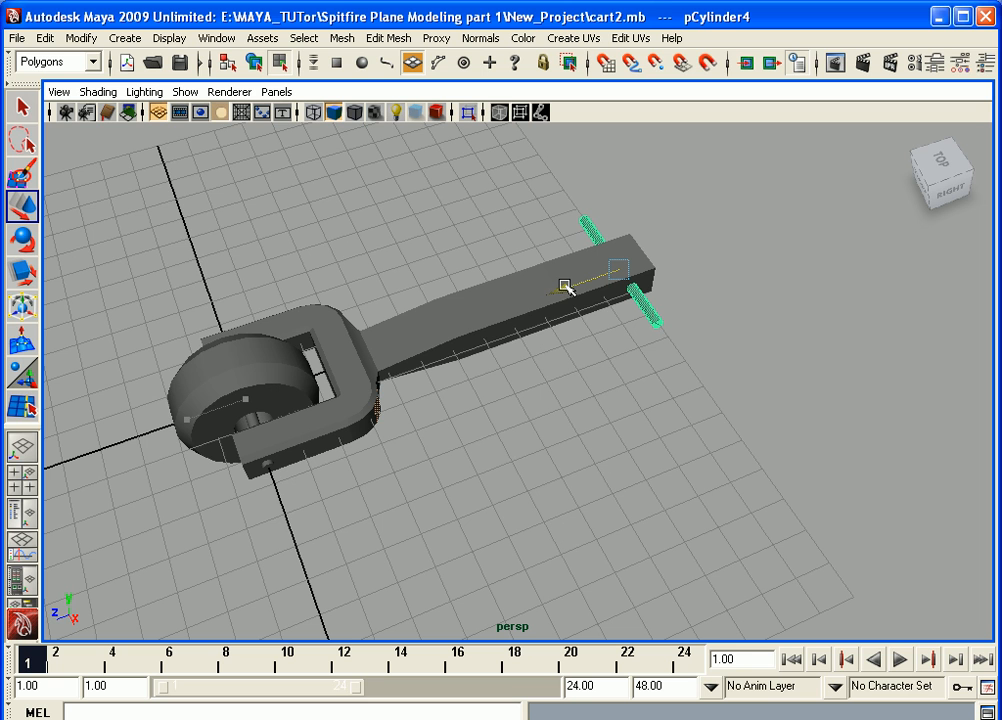
left_click_drag(570, 290, 500, 400)
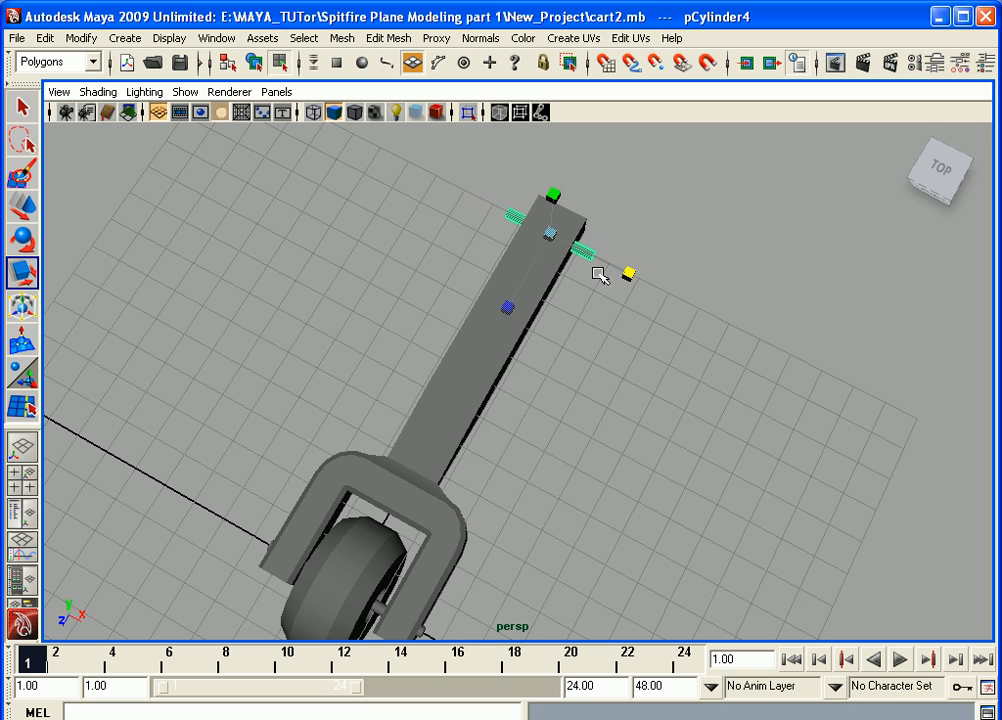
left_click_drag(600, 280, 483, 432)
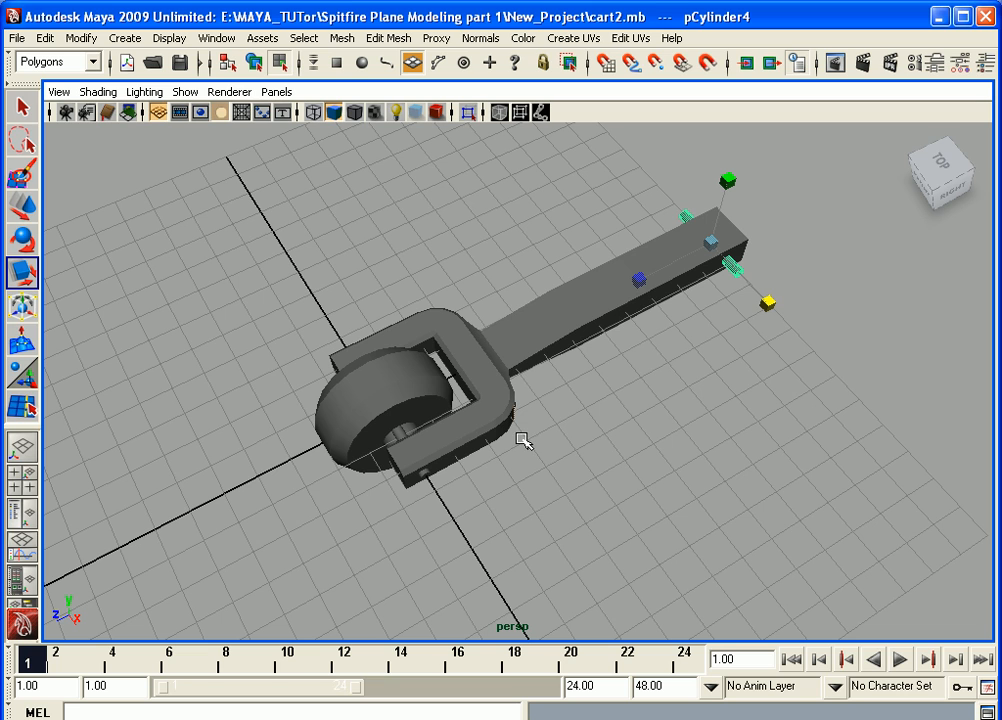
mouse_move(524, 462)
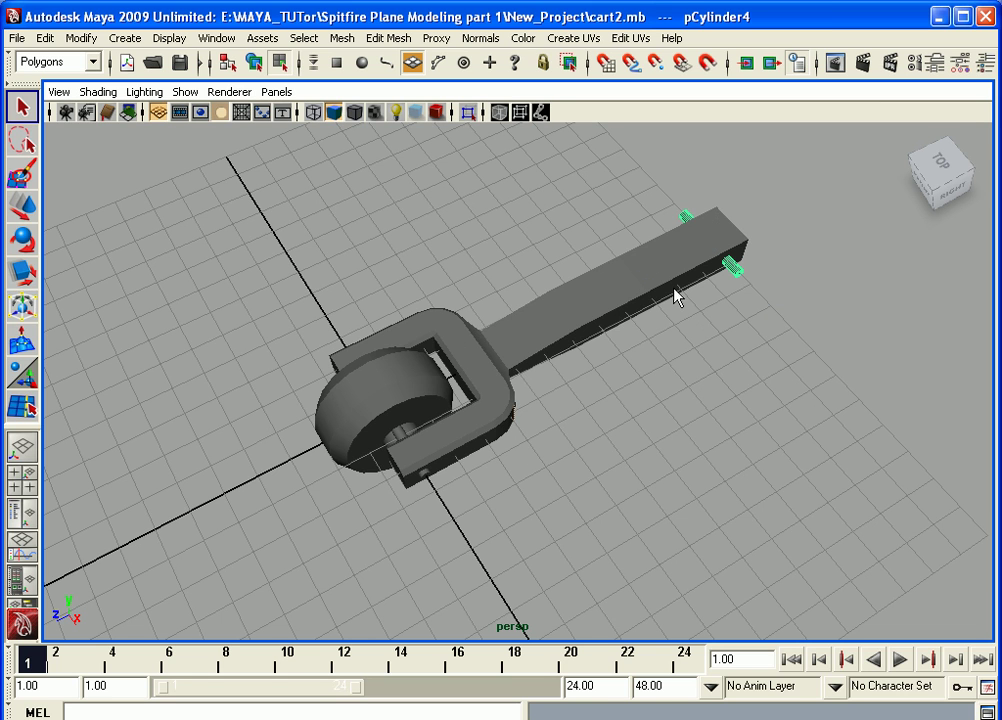
Select the frame, both axle cylinders and the grip bar, then Mesh > Combine
left_click(553, 355)
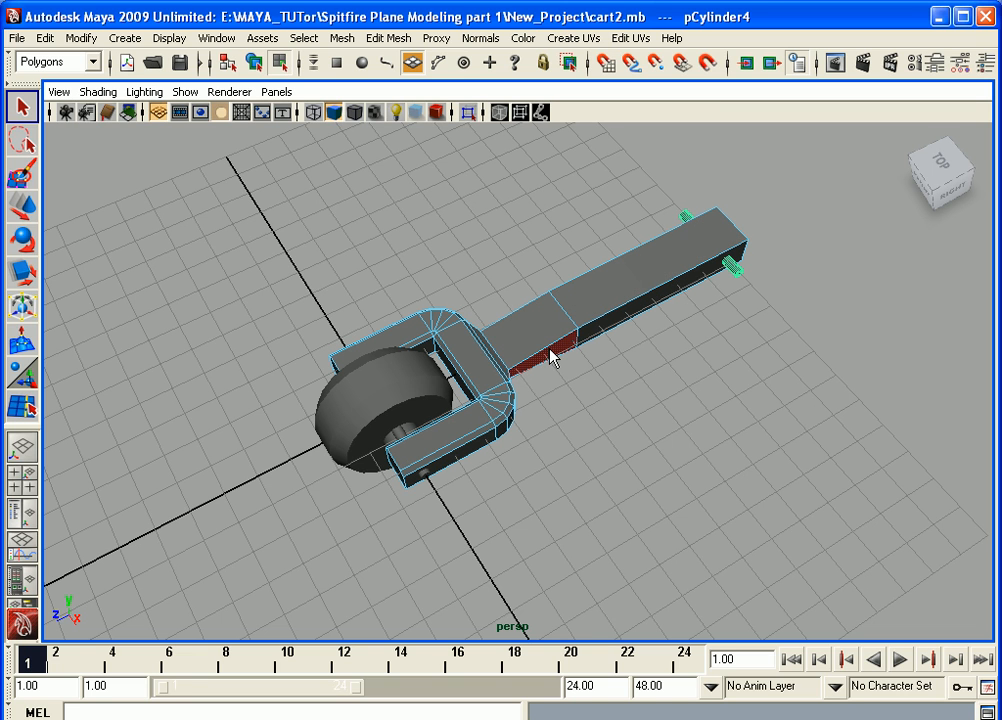
left_click(548, 358)
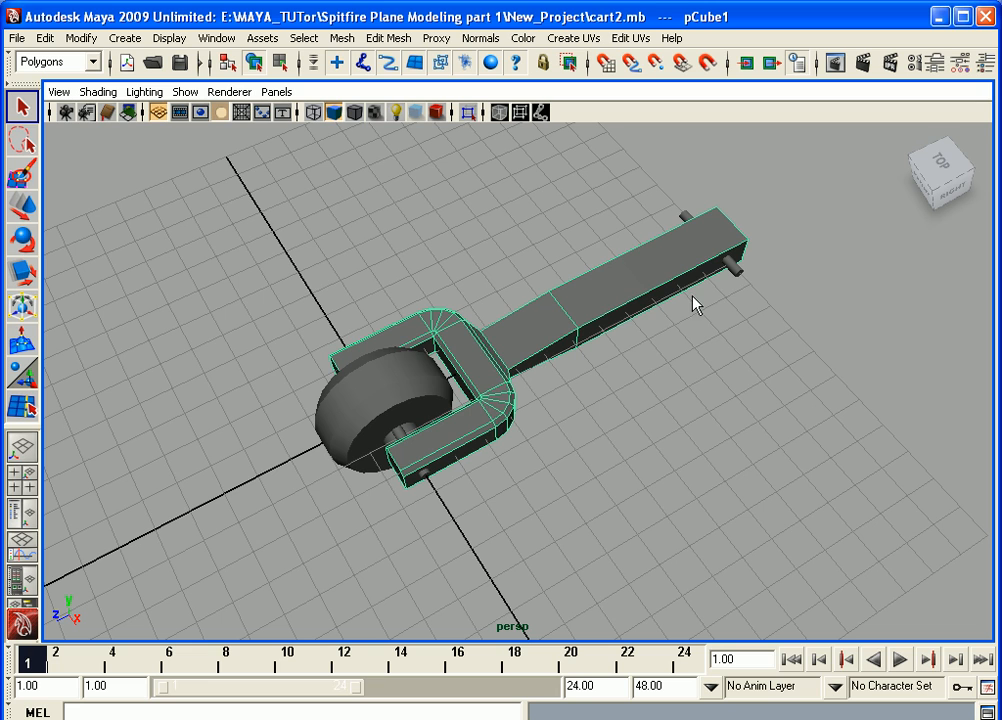
mouse_move(740, 278)
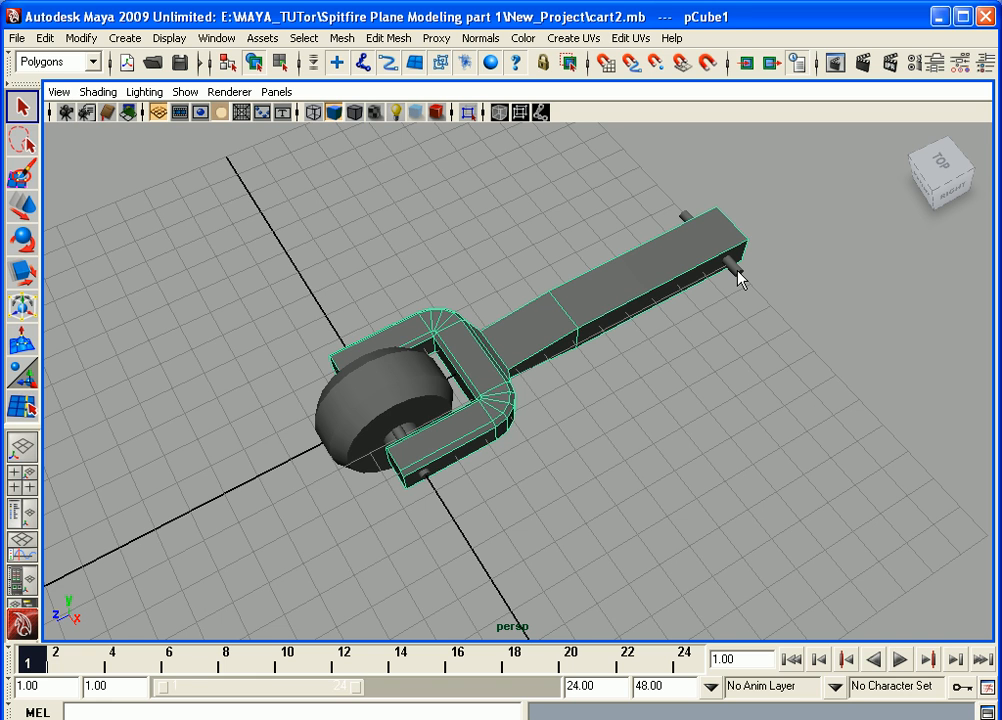
left_click(510, 415)
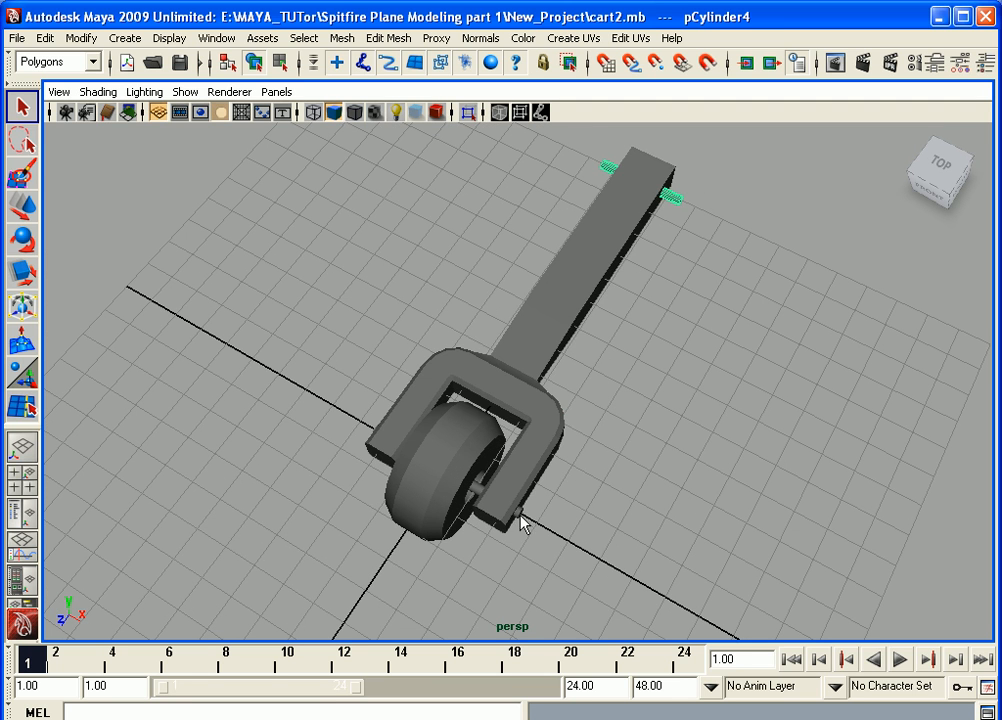
left_click(525, 520)
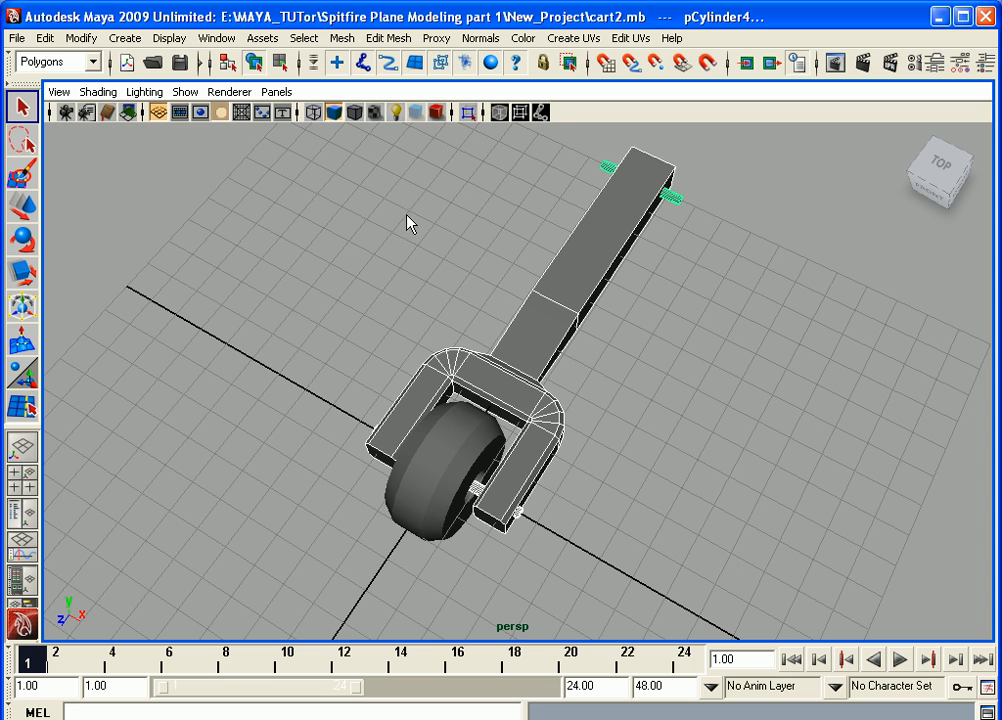
left_click(342, 38)
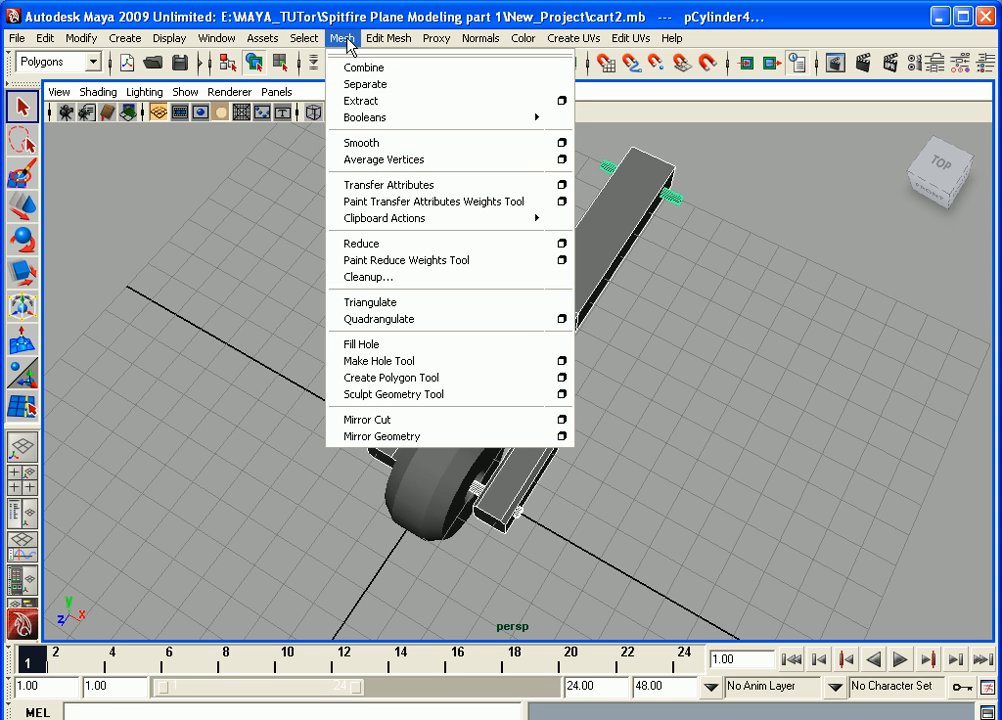
left_click(363, 67)
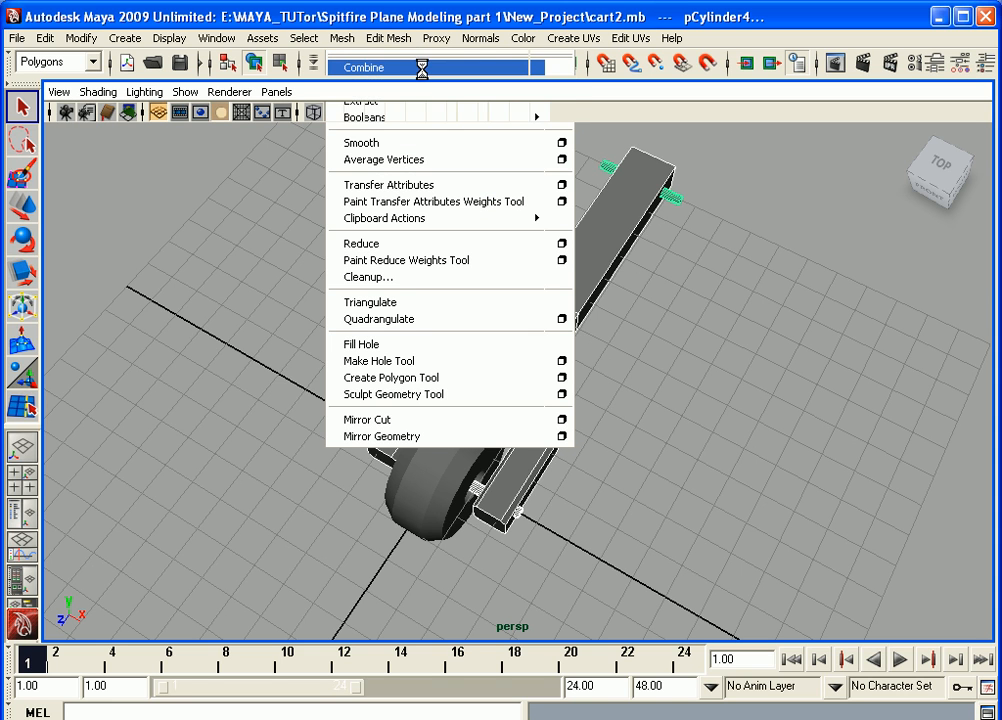
left_click(380, 67)
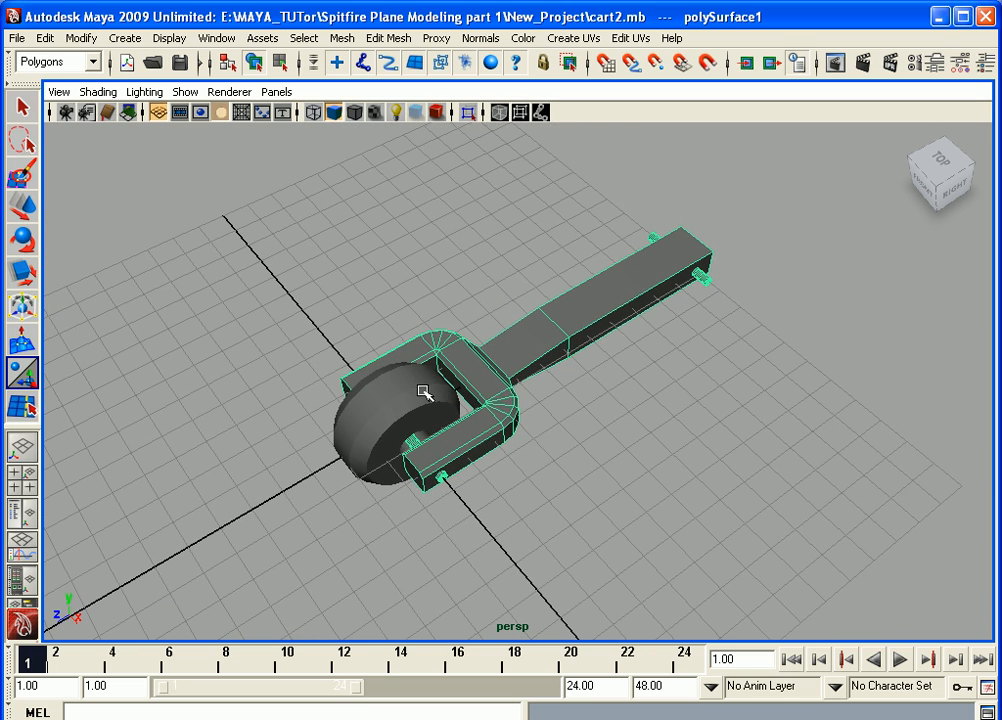
mouse_move(350, 352)
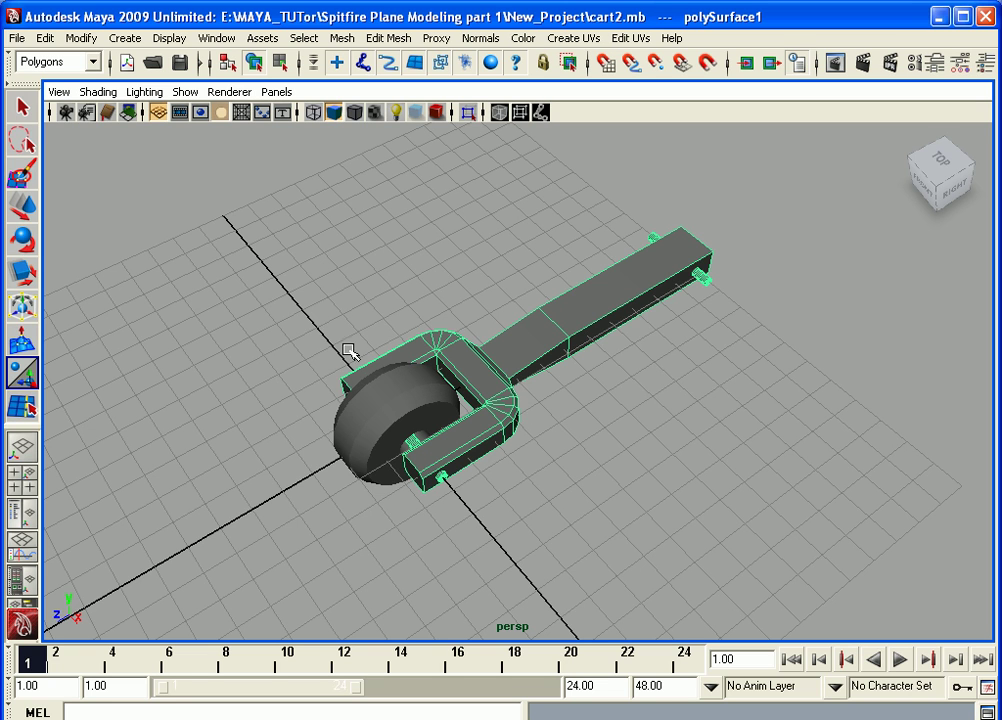